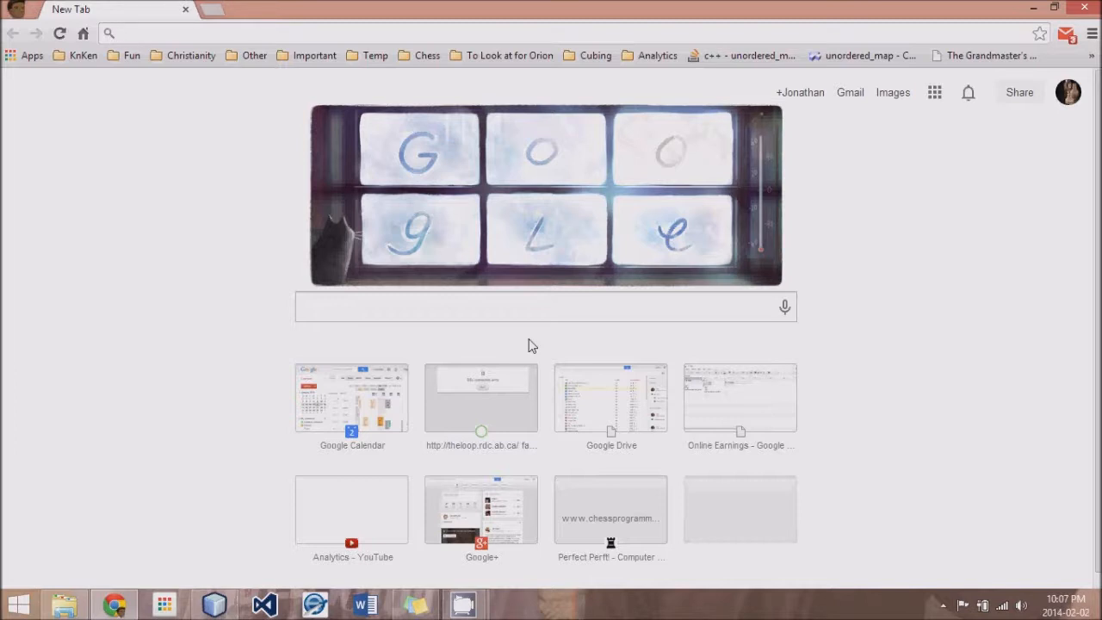
Step: Run a Google search for 'sharper chess' from the omnibox suggestion
click(112, 33)
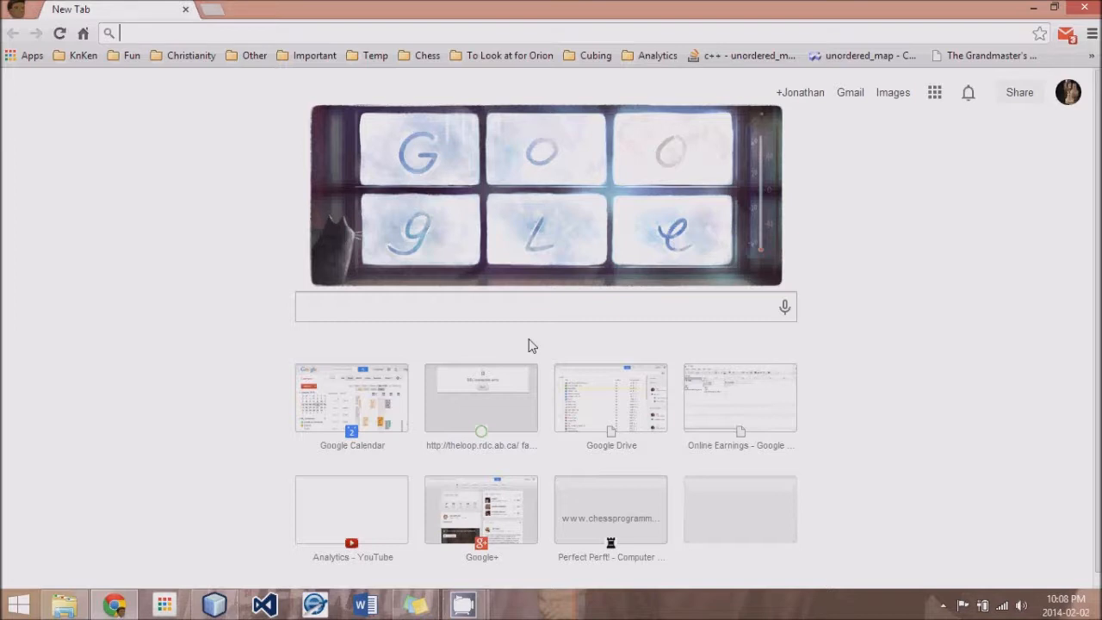
text(sharp)
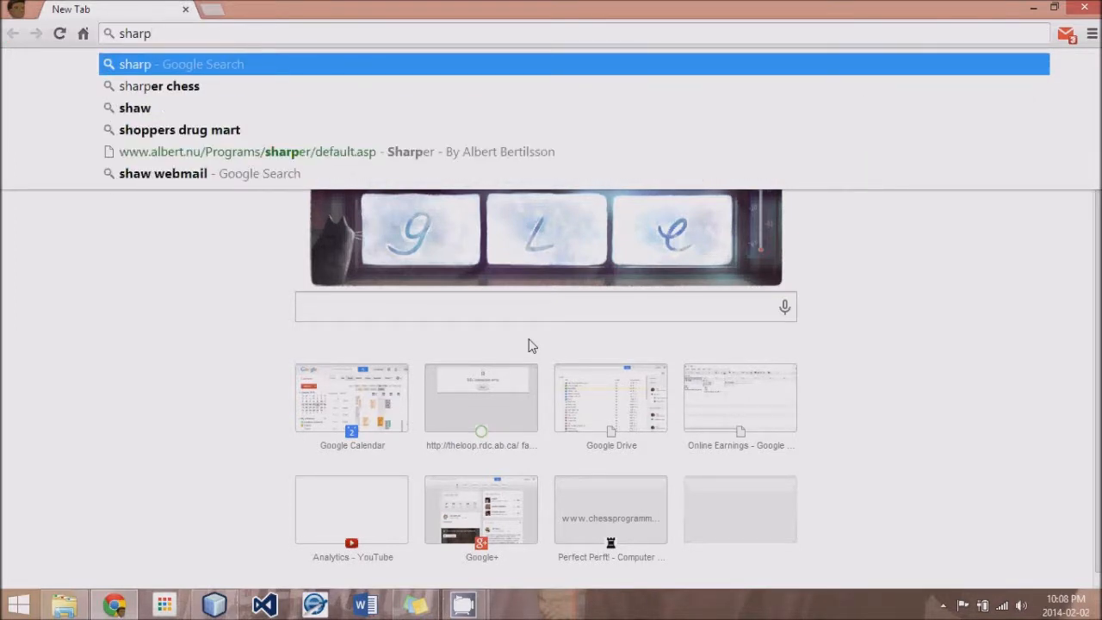
click(159, 86)
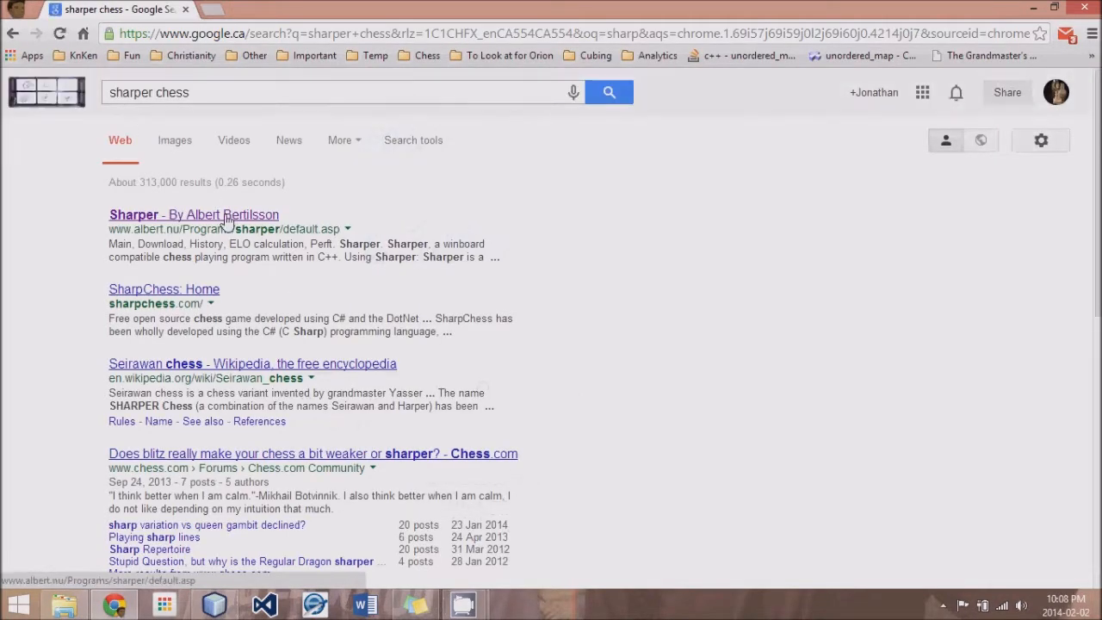
click(193, 213)
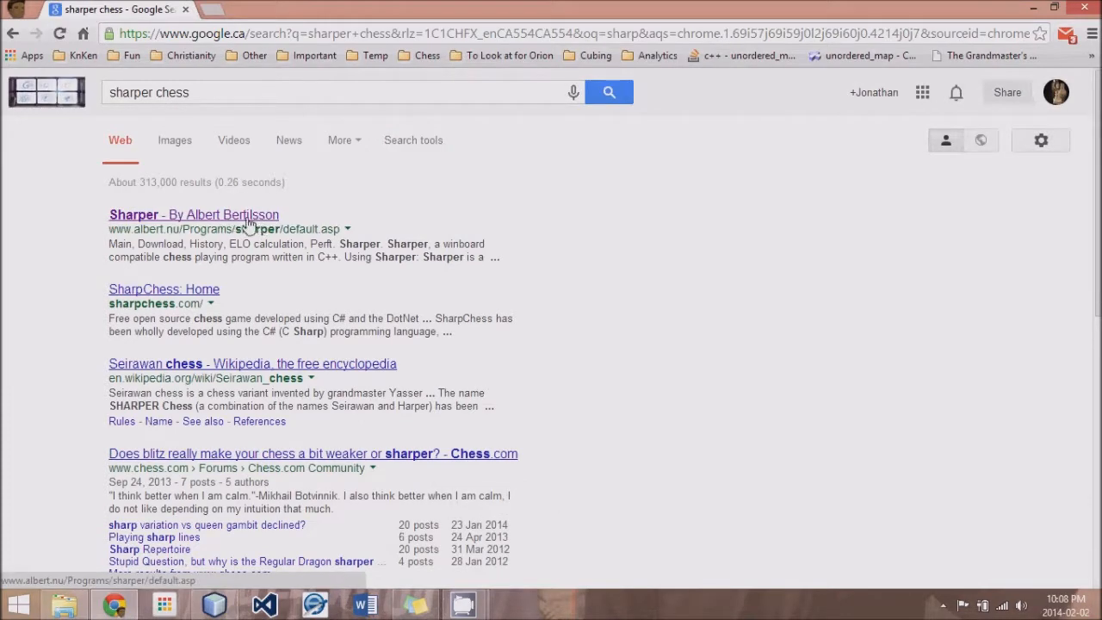
Step: Go to the 'Sharper - By Albert Bertilsson' result page
click(192, 213)
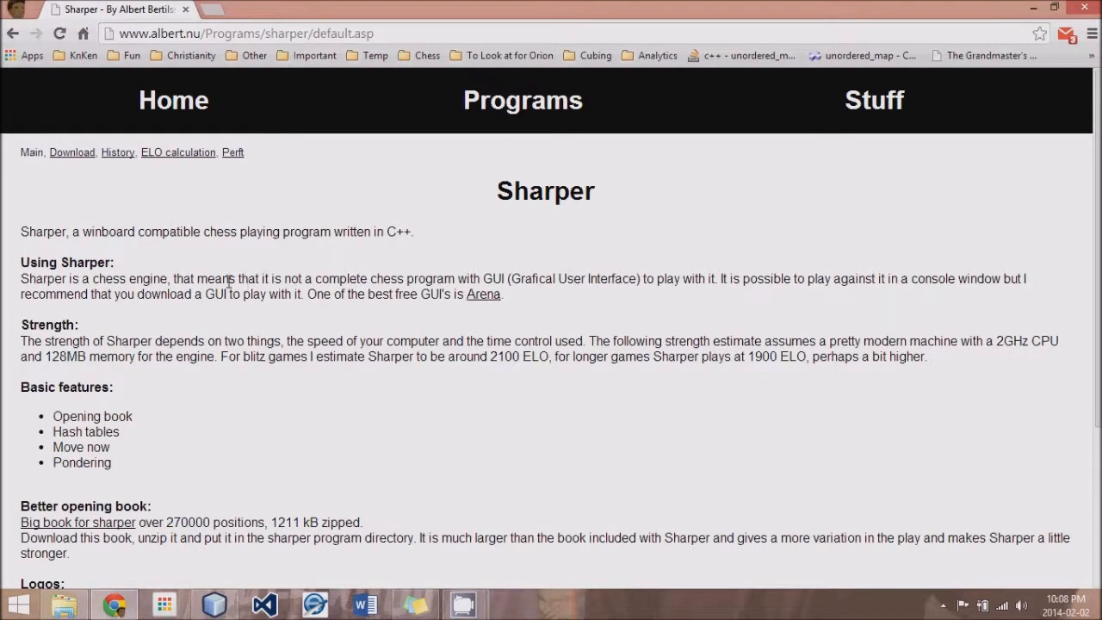
mouse_move(21, 338)
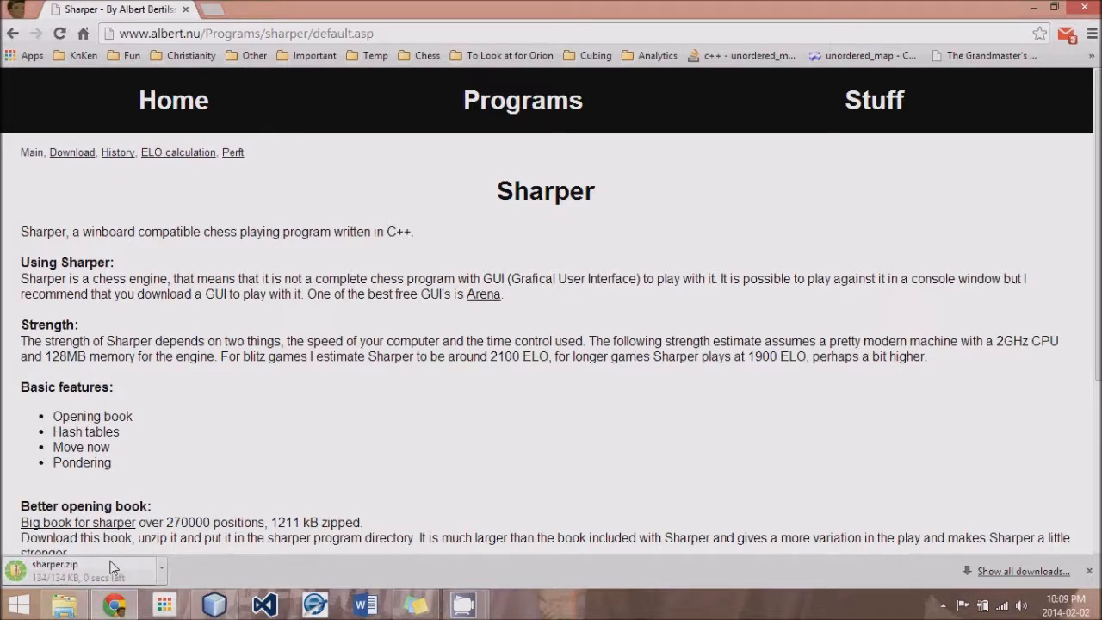
mouse_move(136, 572)
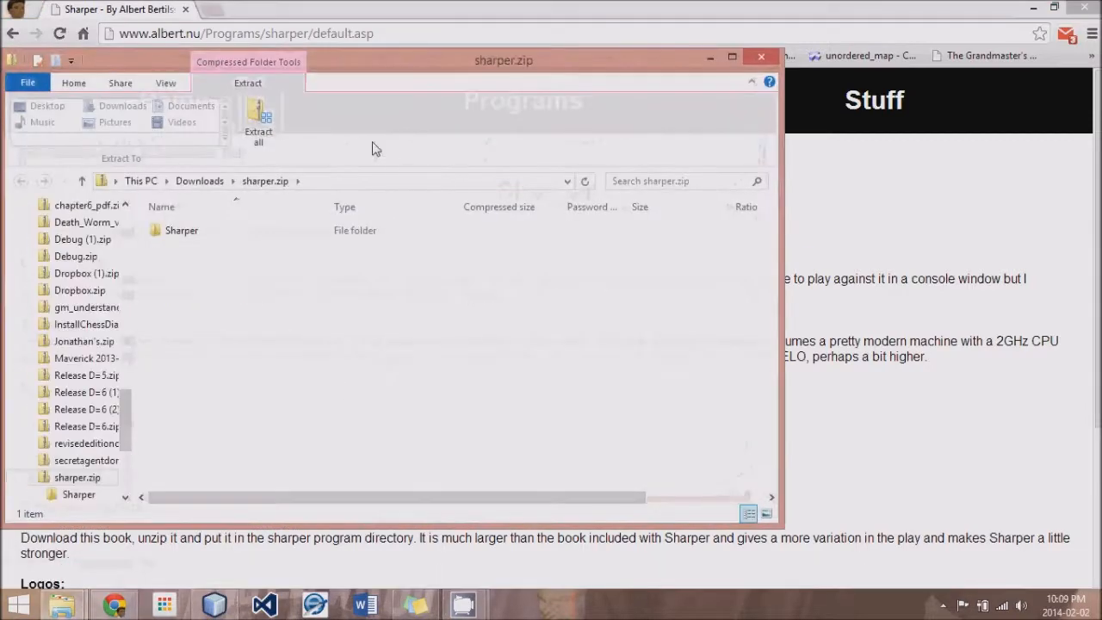
Step: Extract sharper.zip to Downloads\sharper and select Sharper.exe in the extracted folder
click(259, 120)
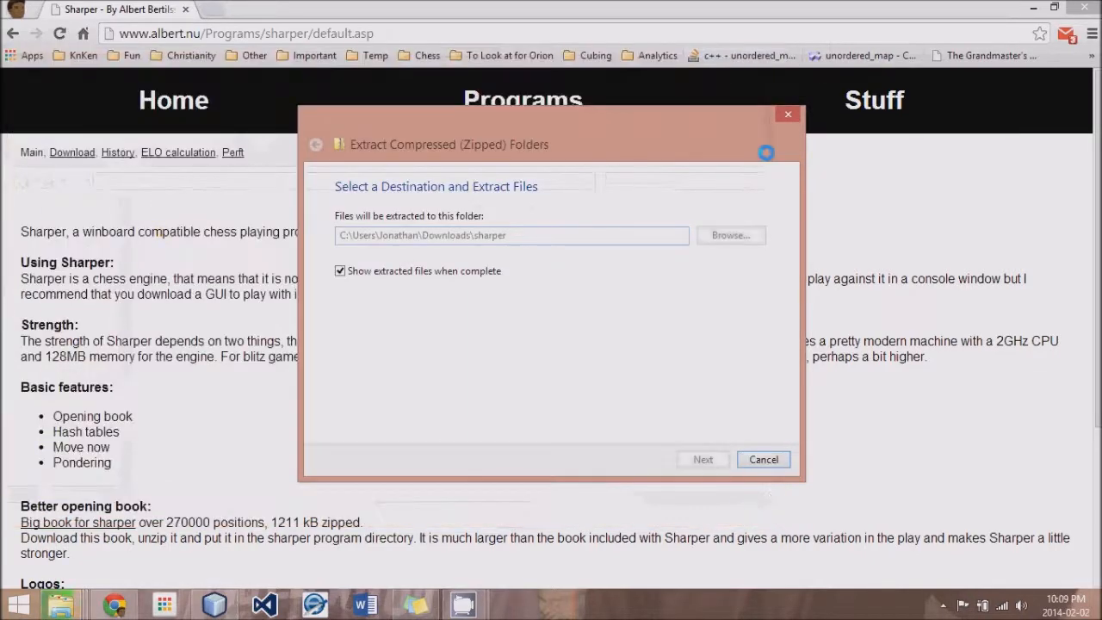
click(703, 458)
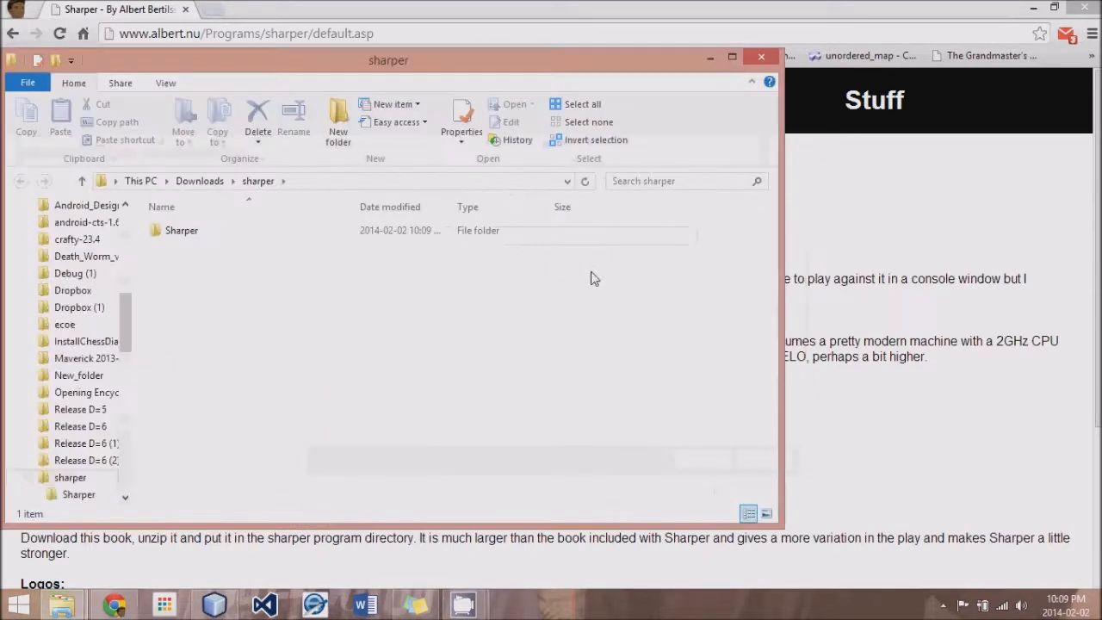
double_click(181, 230)
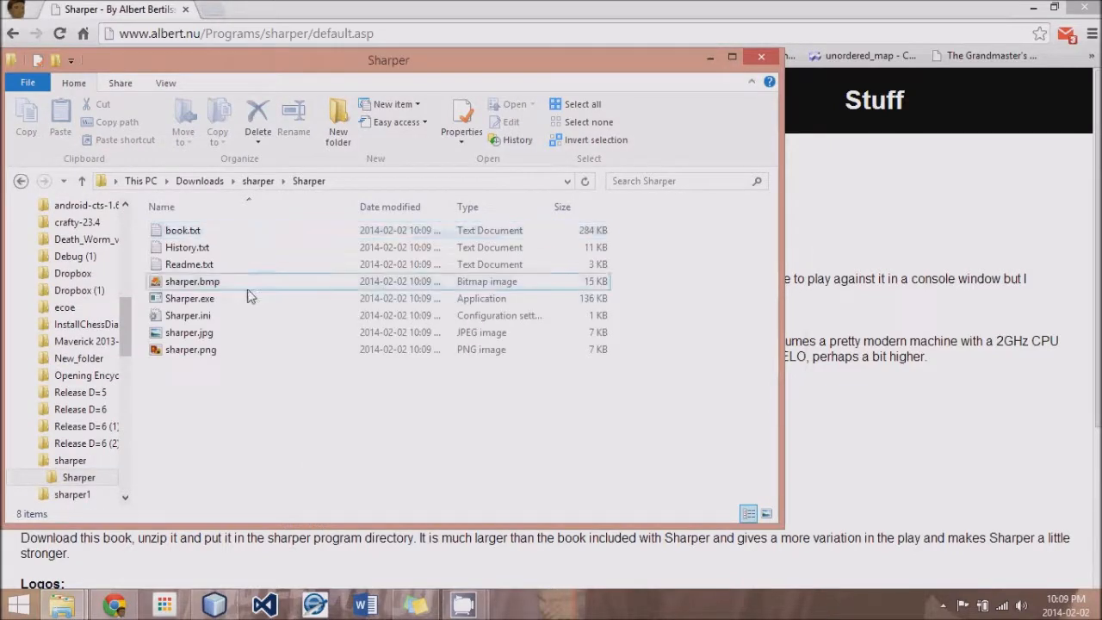
click(189, 298)
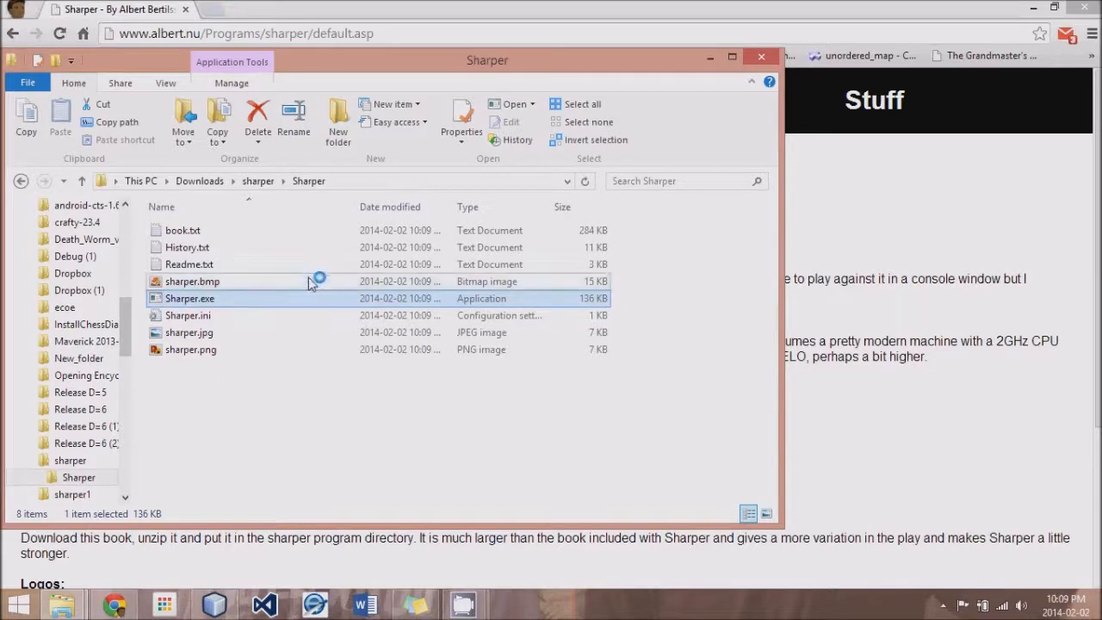
Step: Launch Sharper.exe past SmartScreen and print the starting board with 'print'
double_click(190, 298)
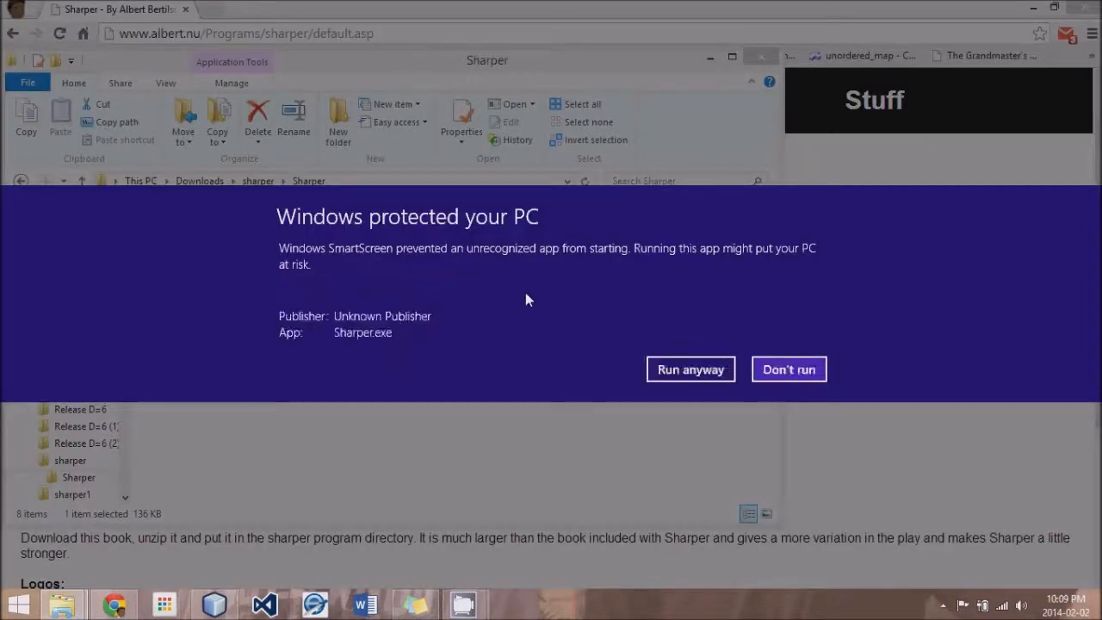
click(690, 369)
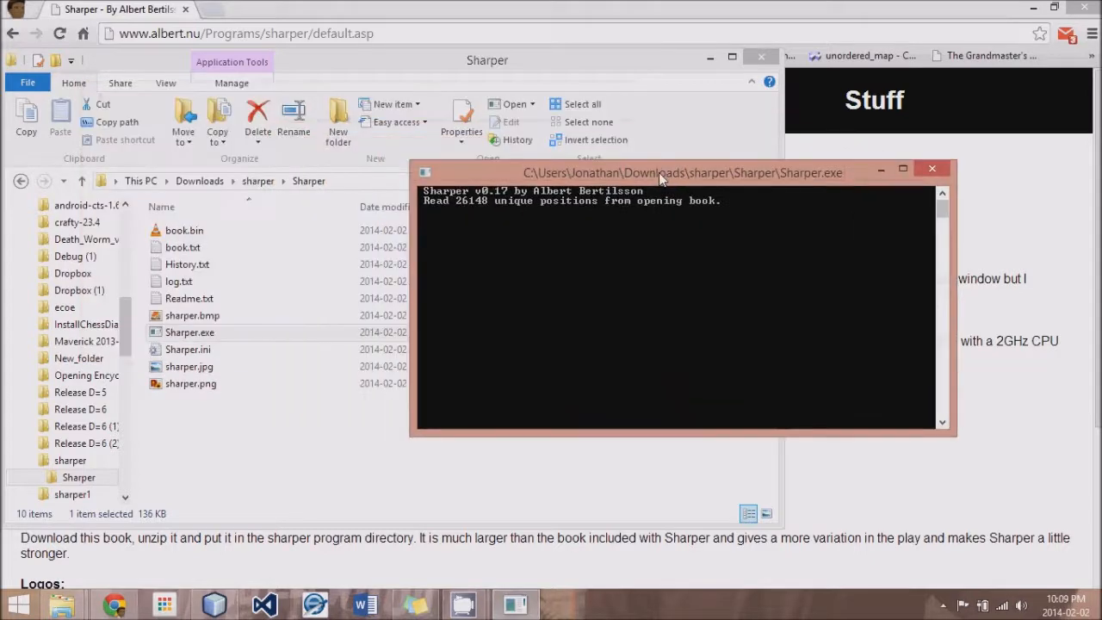
text(p)
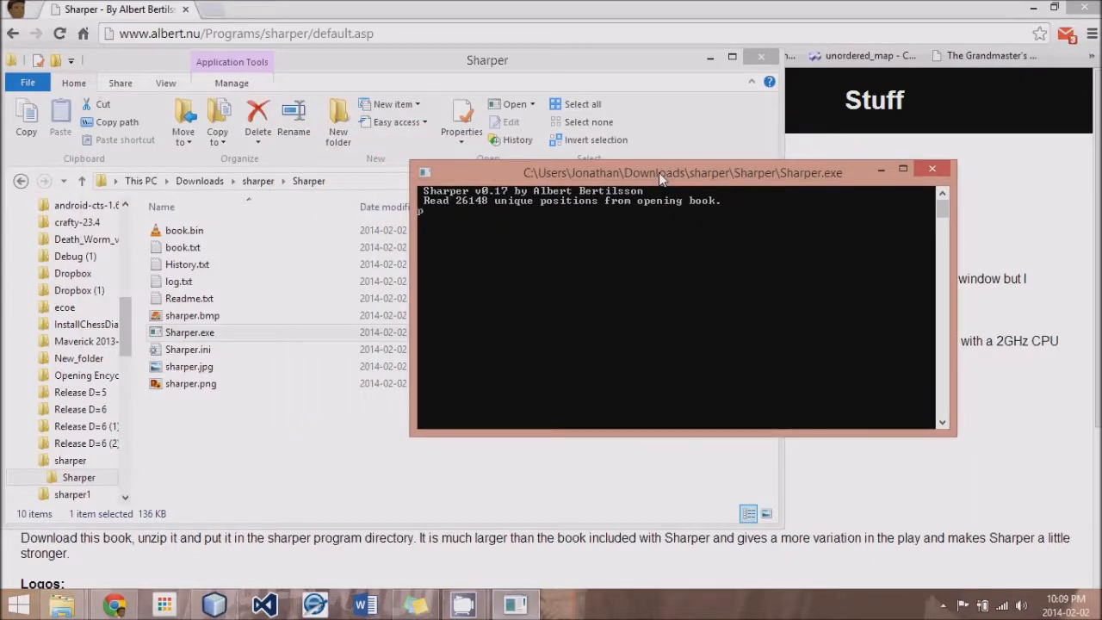
text(print)
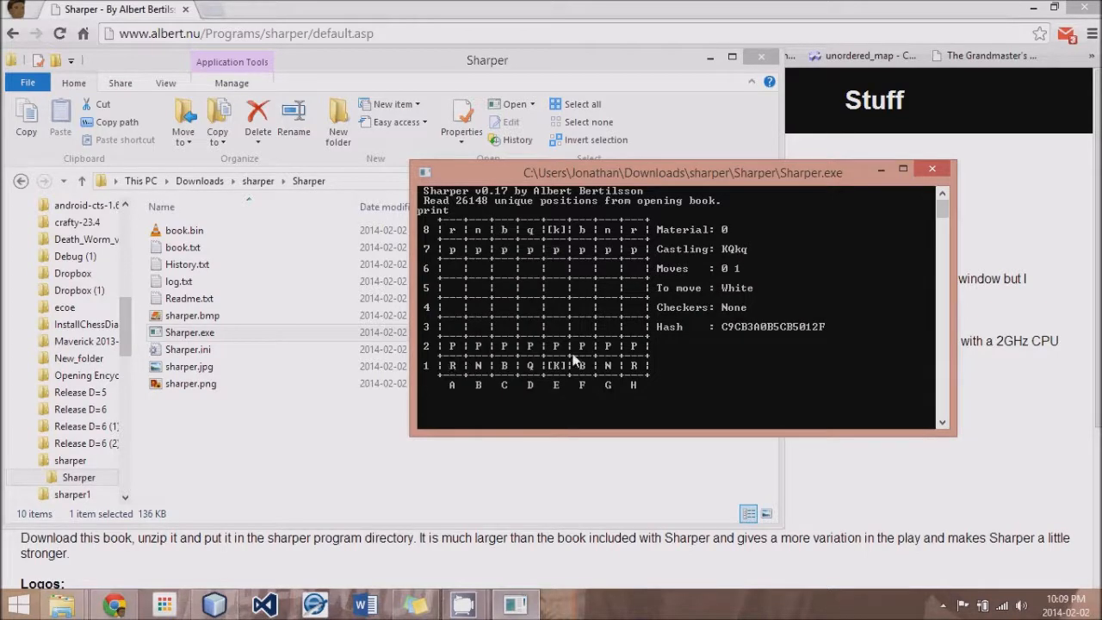
mouse_move(627, 337)
text(divide)
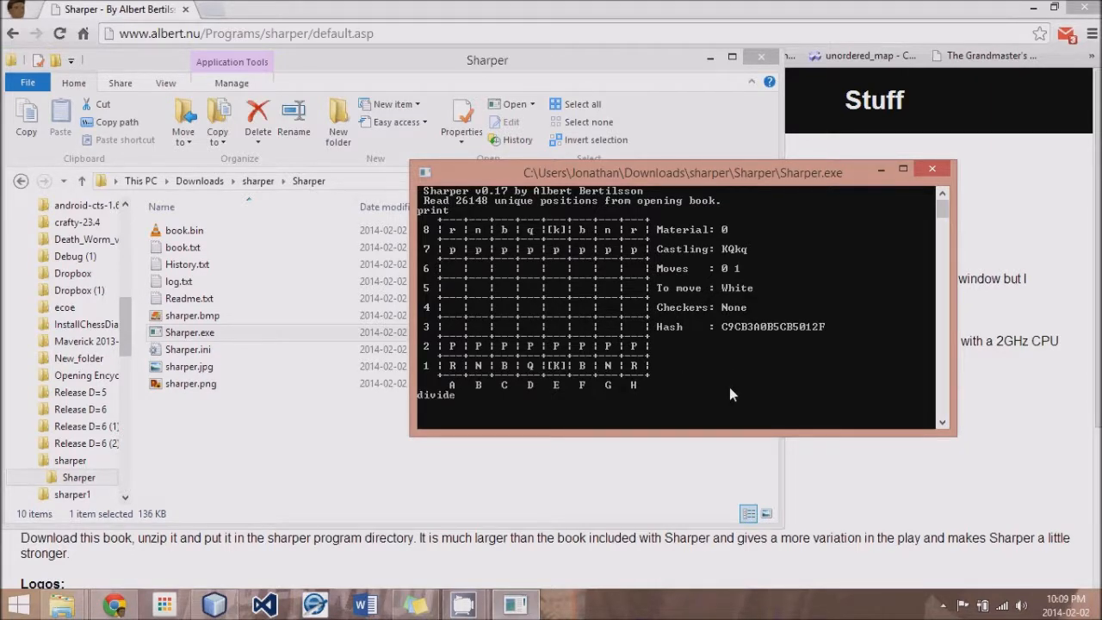
Step: Run 'divide 1' on the start position, listing each first move with a count of 1
text(1)
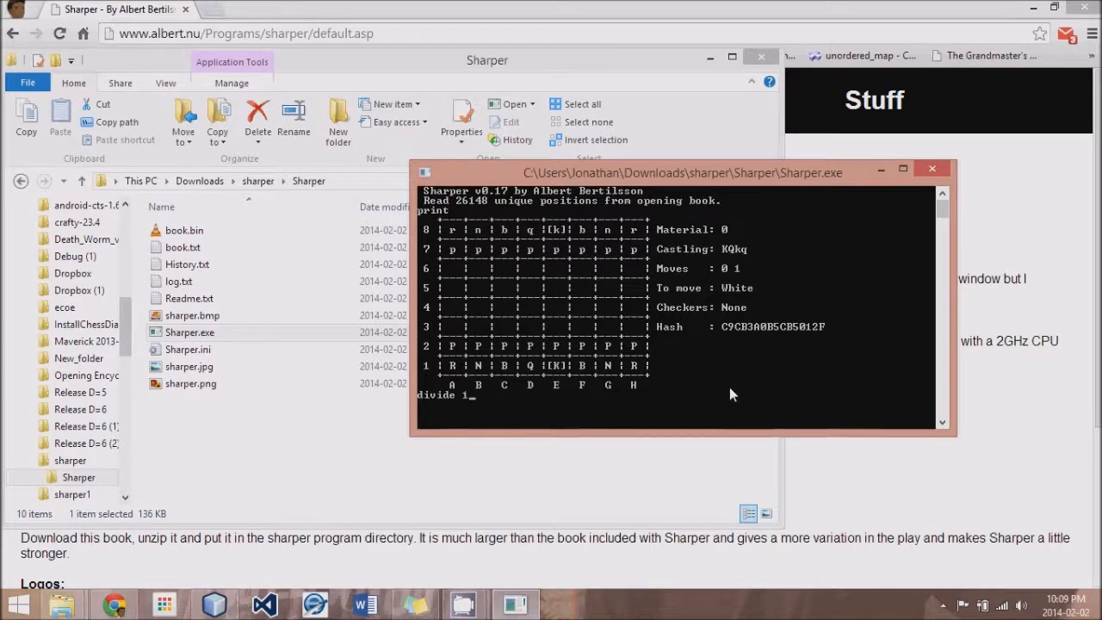
key(Return)
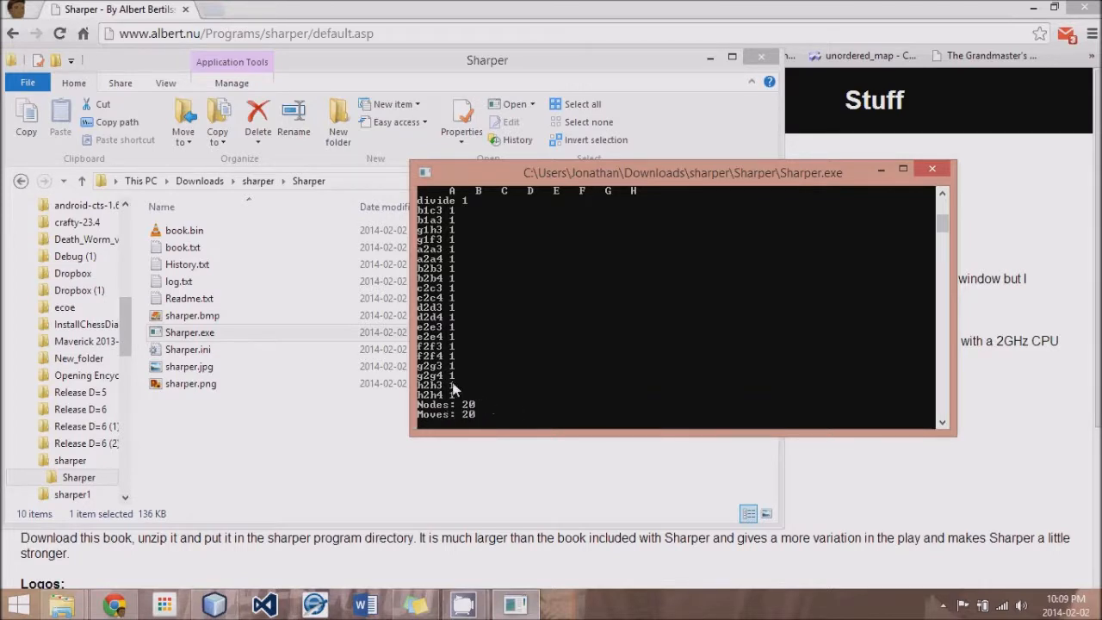
mouse_move(434, 296)
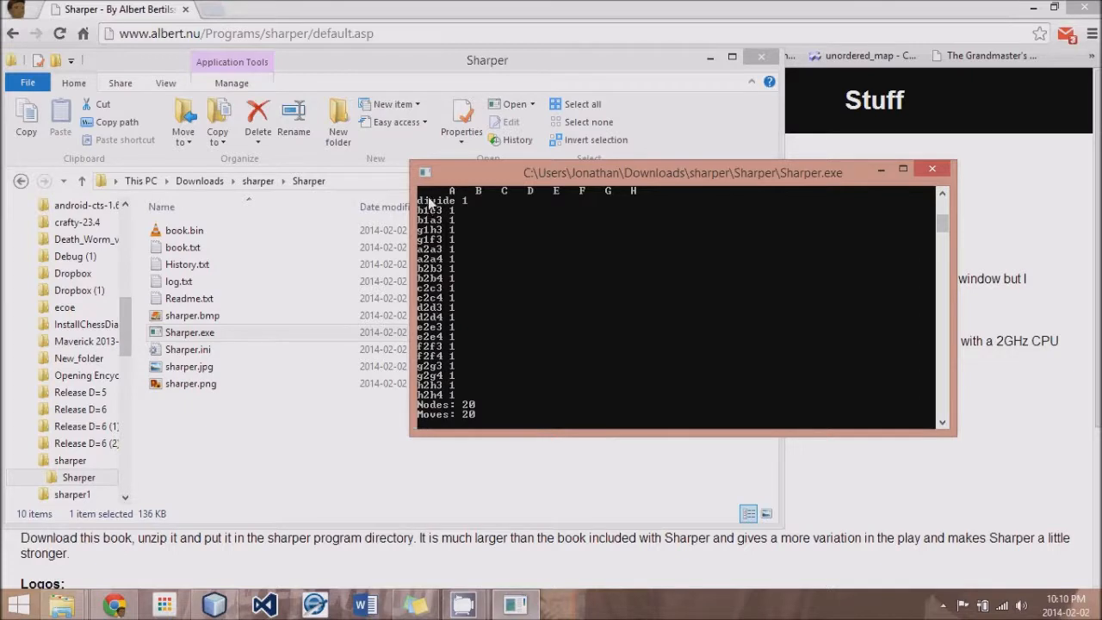
mouse_move(438, 422)
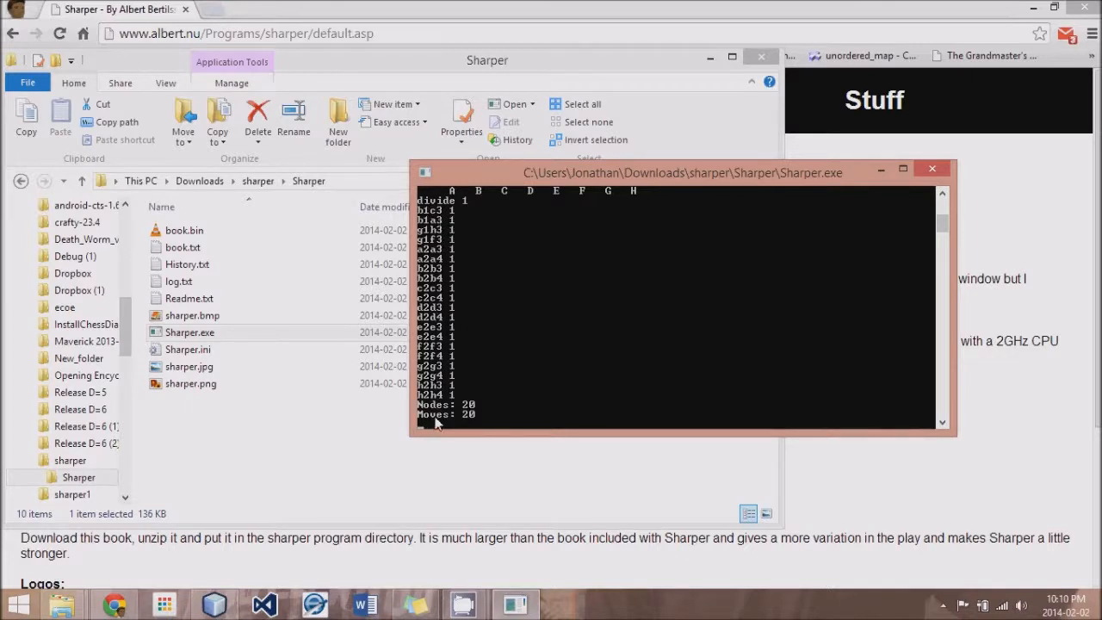
mouse_move(446, 427)
text(divide 5)
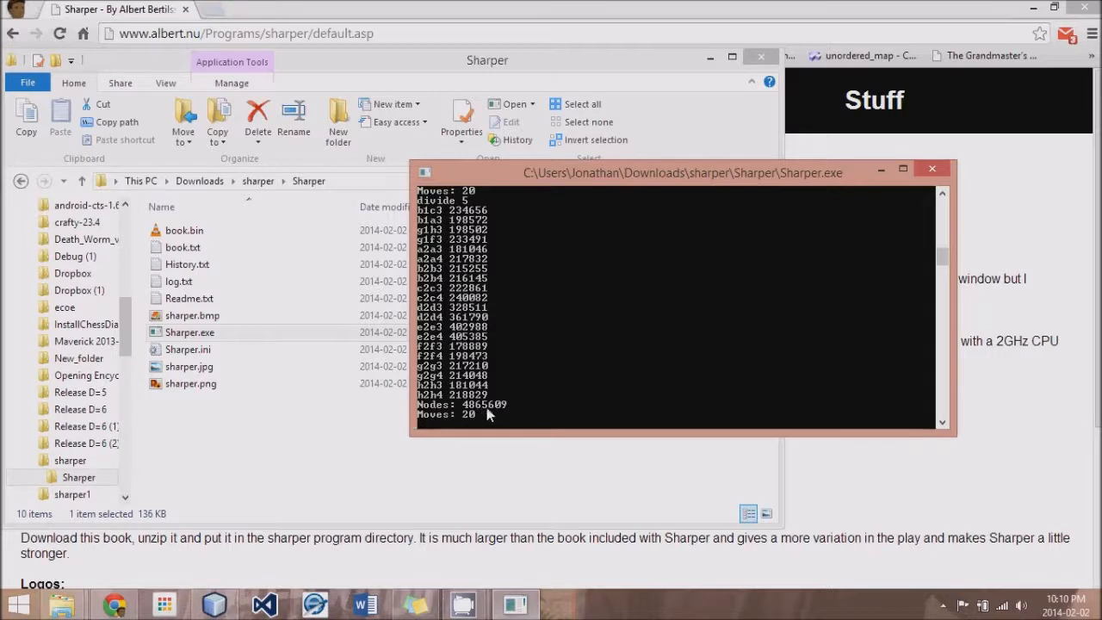
mouse_move(491, 414)
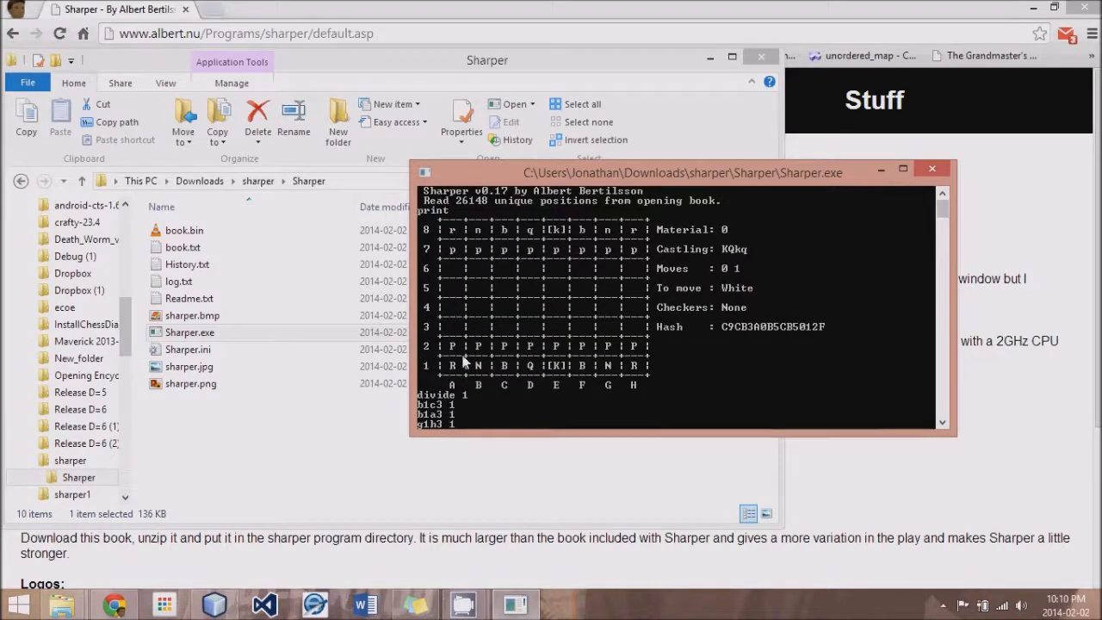
mouse_move(480, 269)
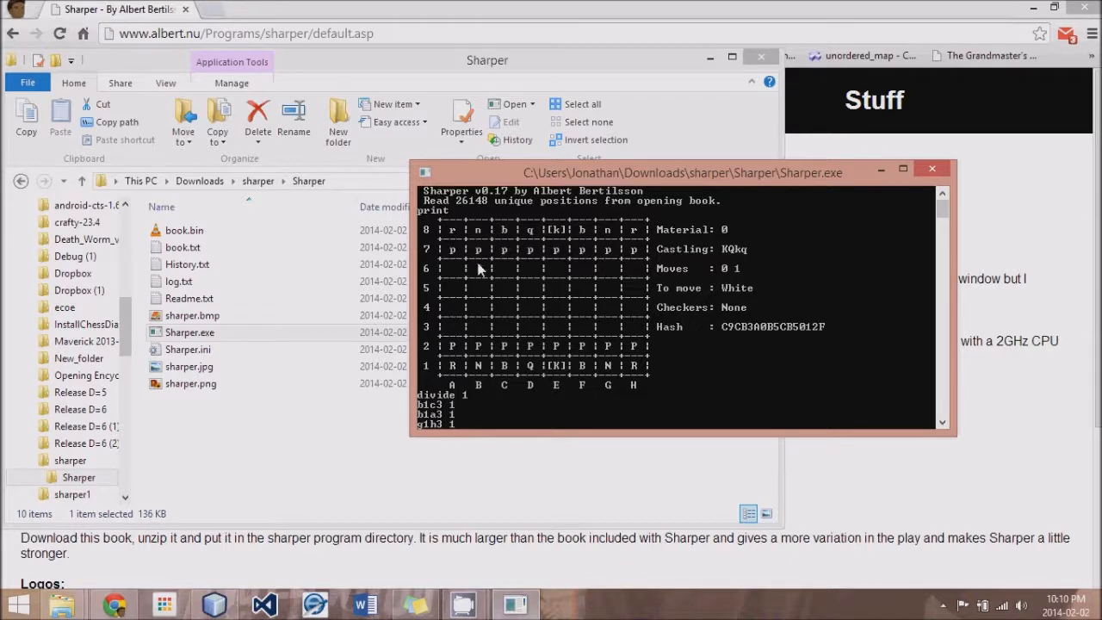
mouse_move(506, 277)
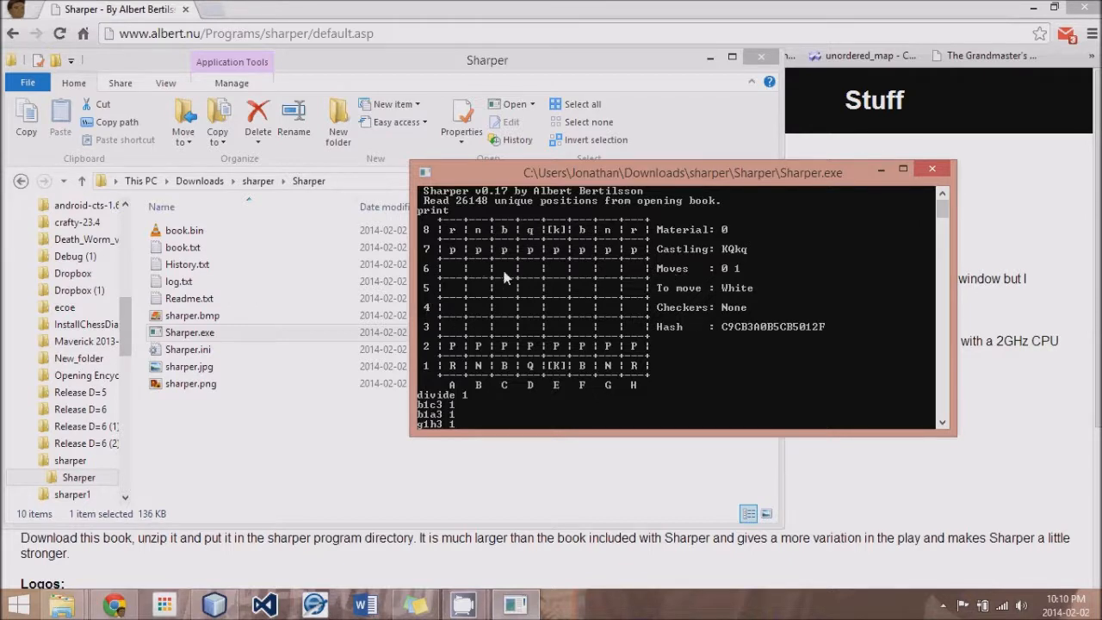
mouse_move(628, 351)
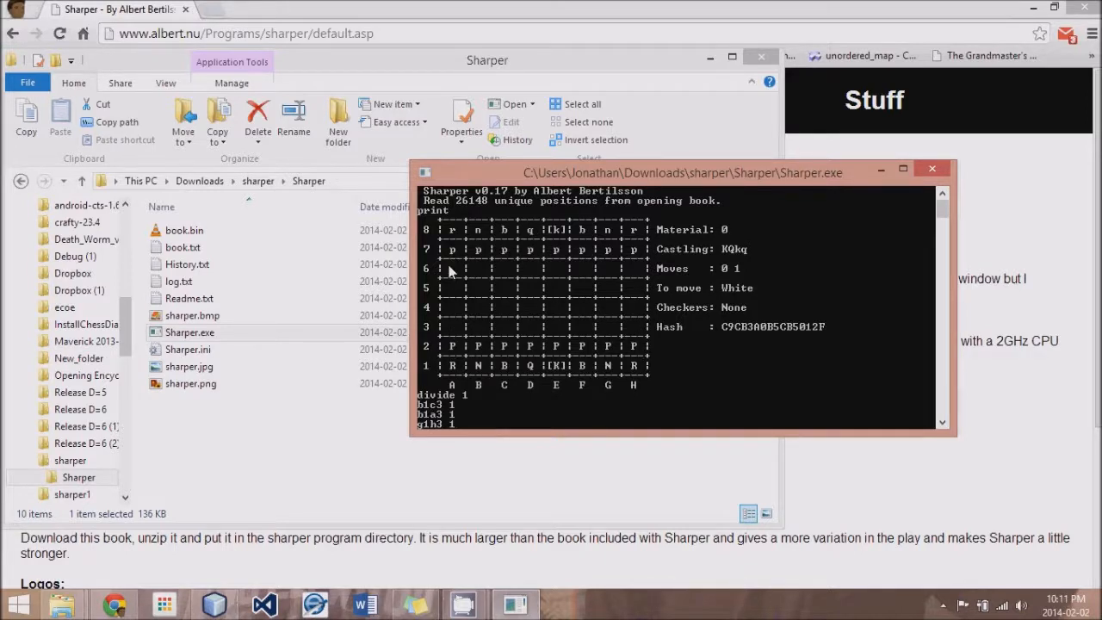
mouse_move(462, 360)
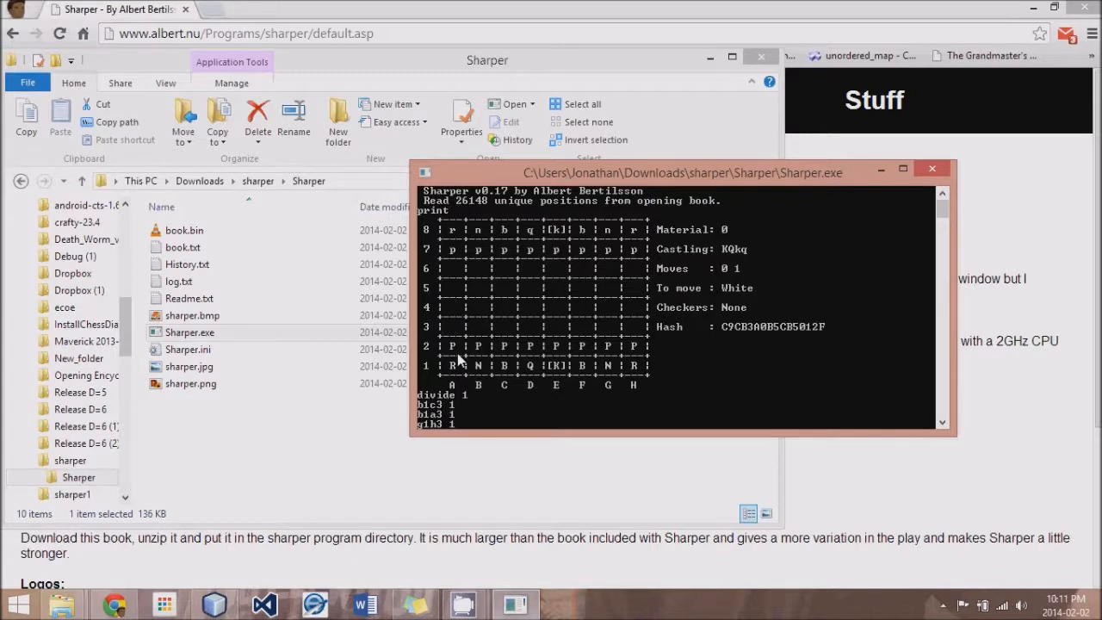
mouse_move(508, 313)
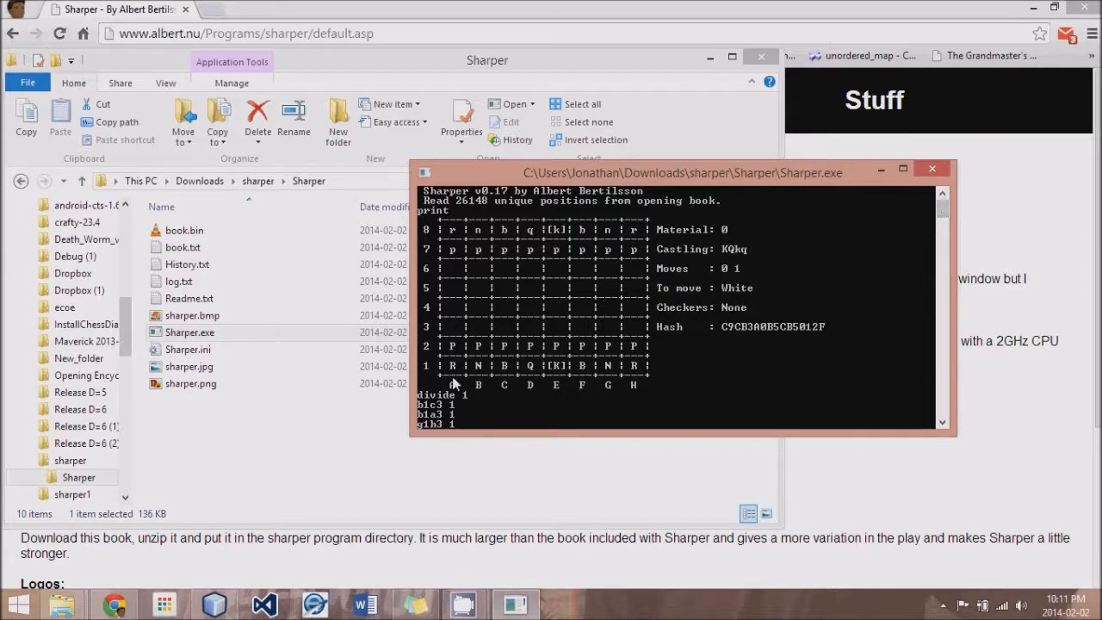
mouse_move(668, 353)
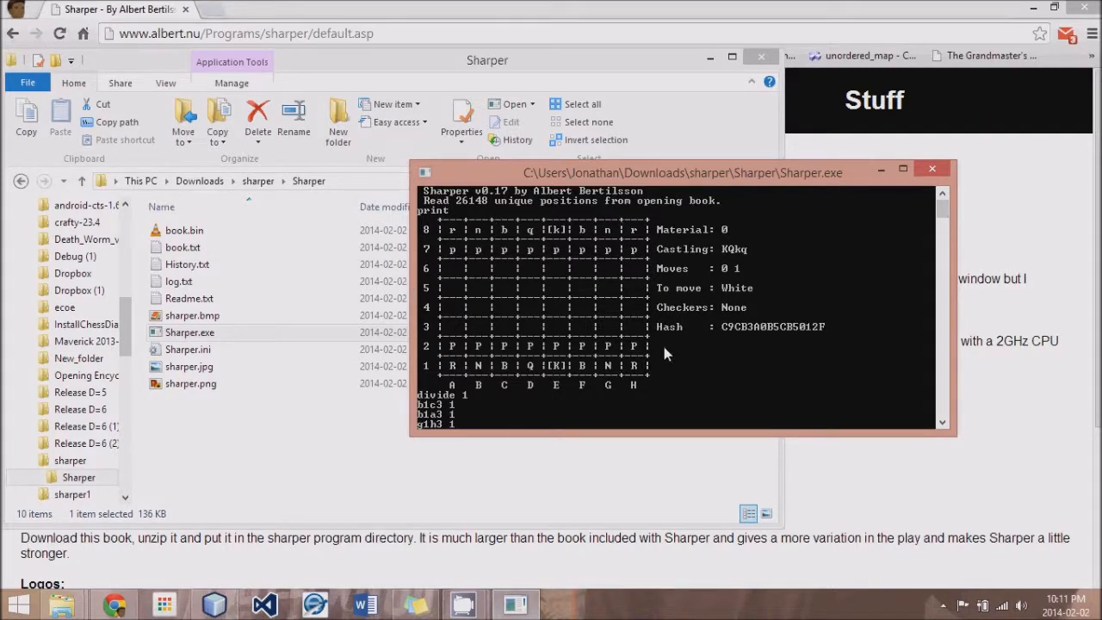
mouse_move(628, 366)
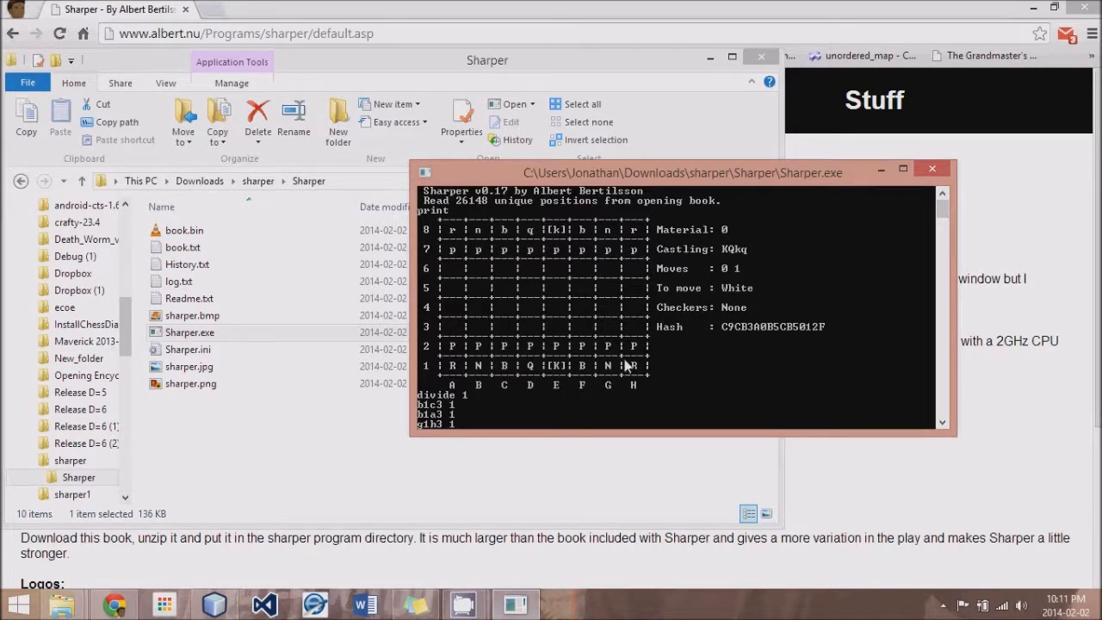
mouse_move(441, 355)
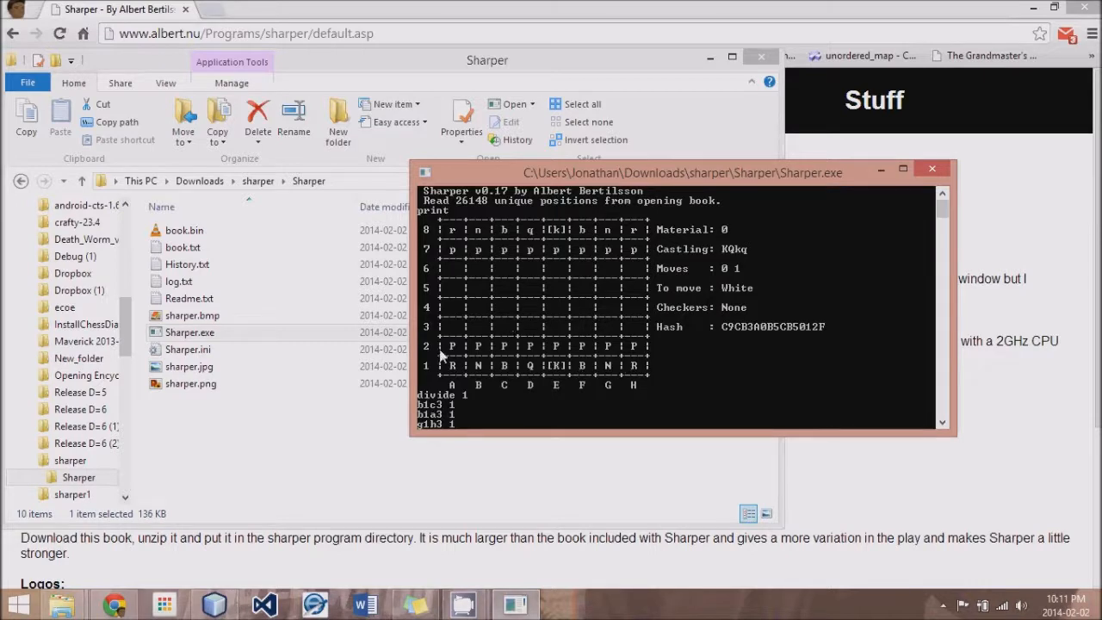
mouse_move(706, 360)
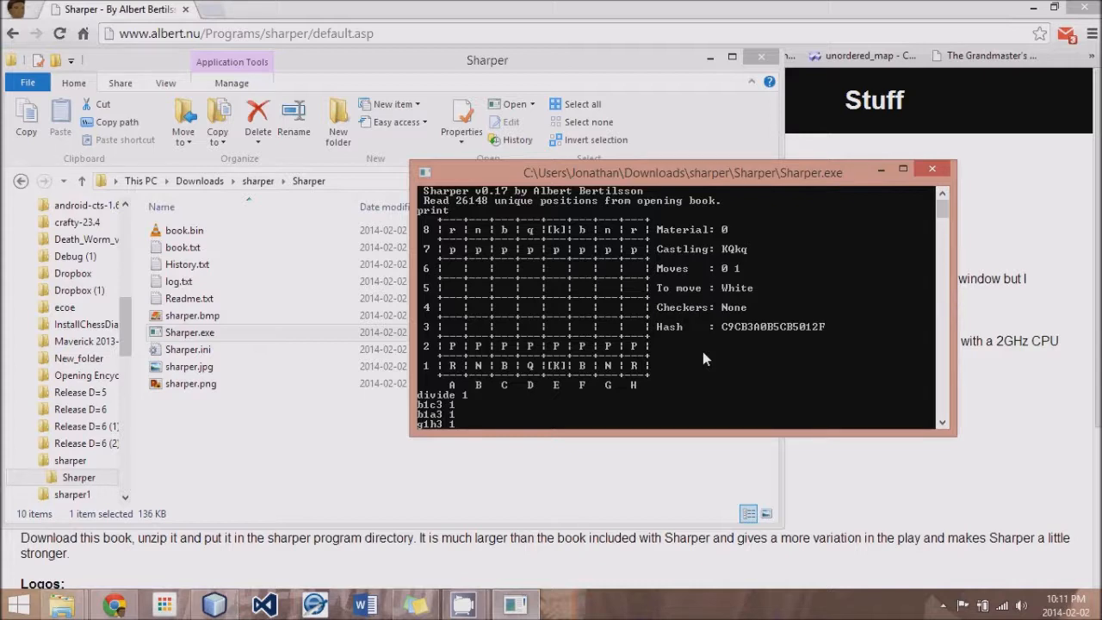
mouse_move(788, 199)
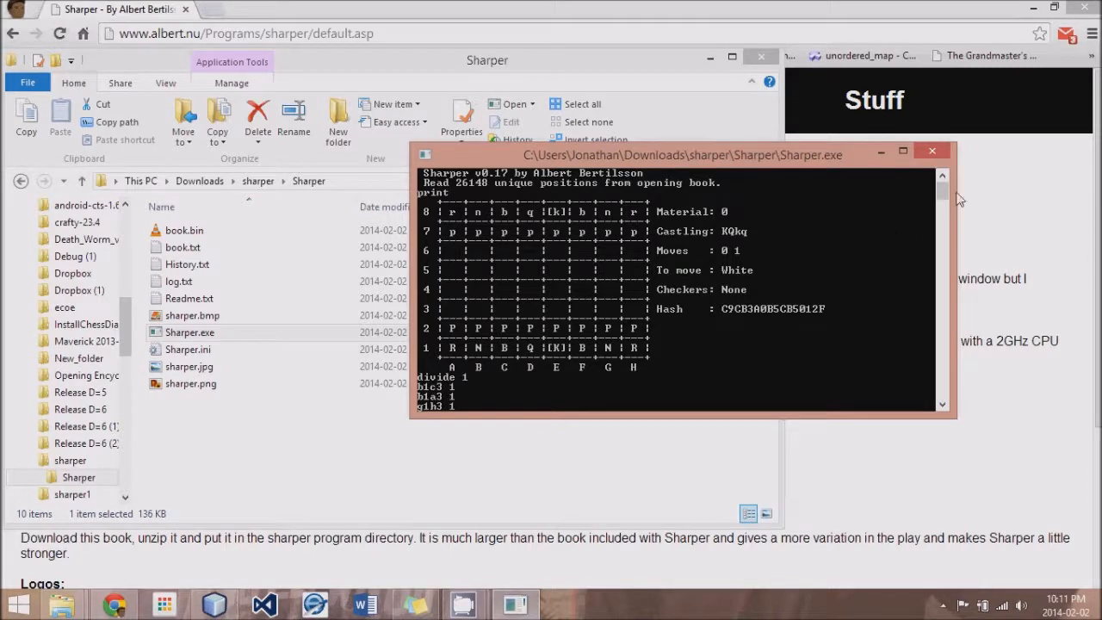
scroll(down, 3)
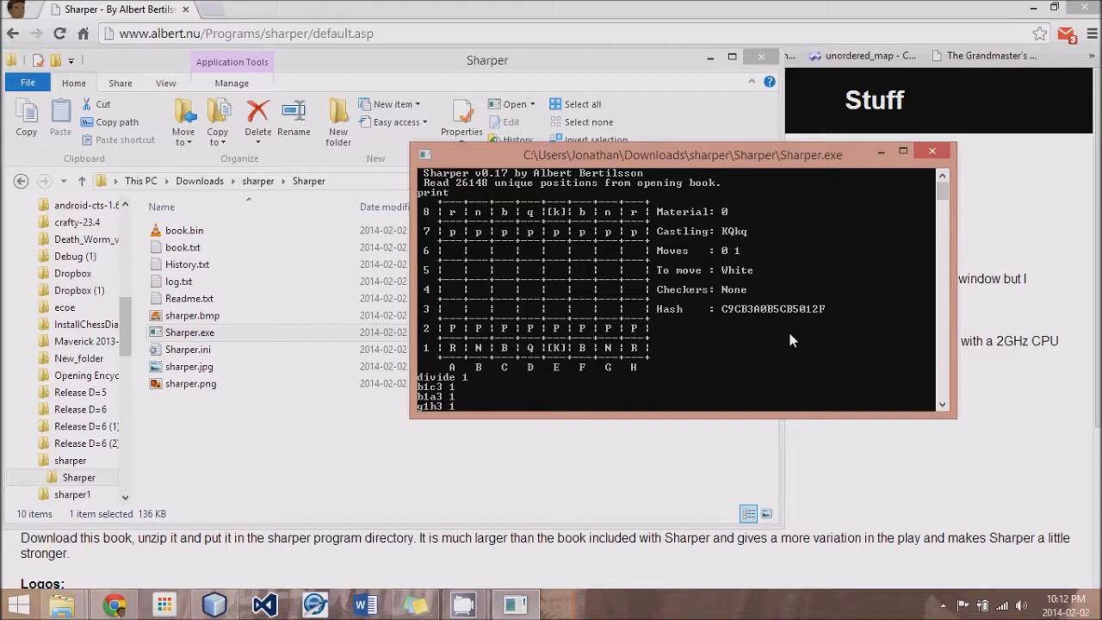
mouse_move(601, 334)
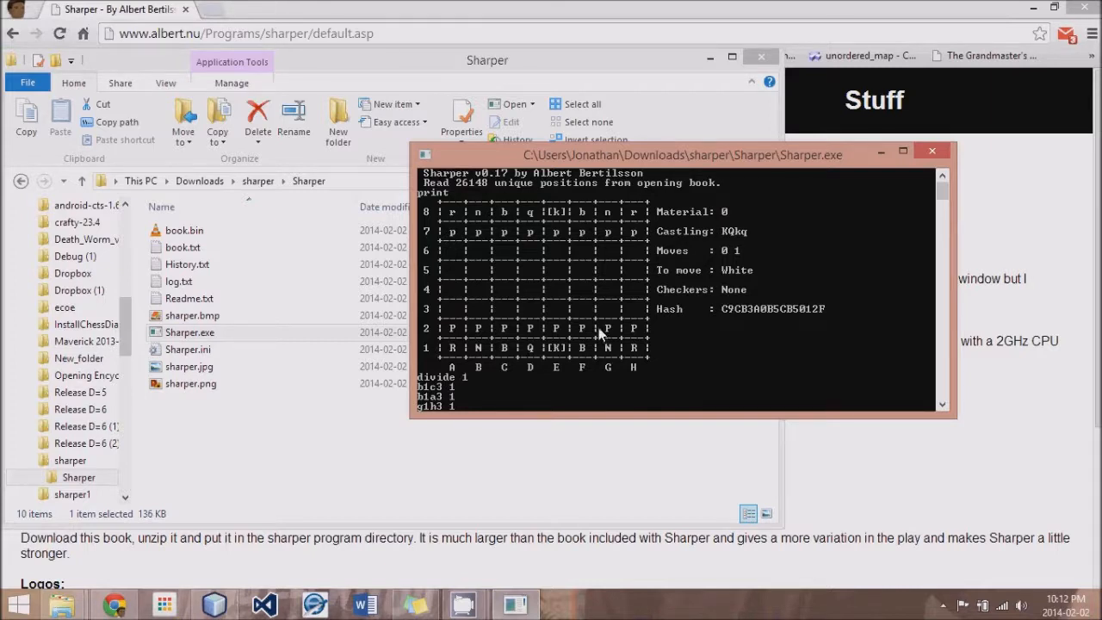
mouse_move(688, 350)
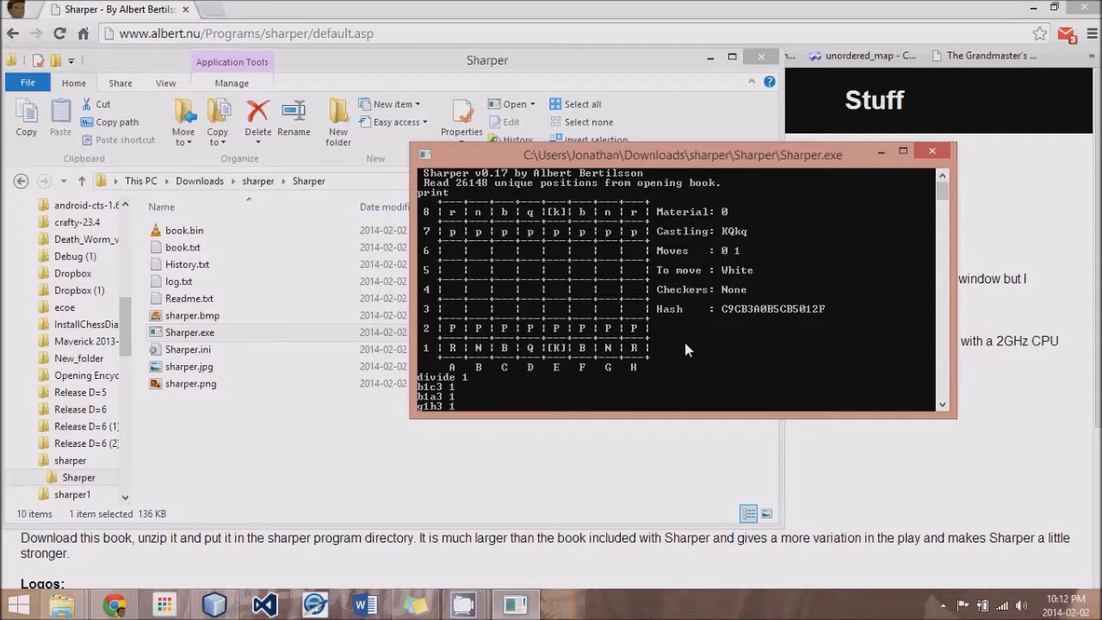
Step: Scroll through the divide 5 per-move counts totalling 4865609 nodes
scroll(down, 3)
text(divide 5)
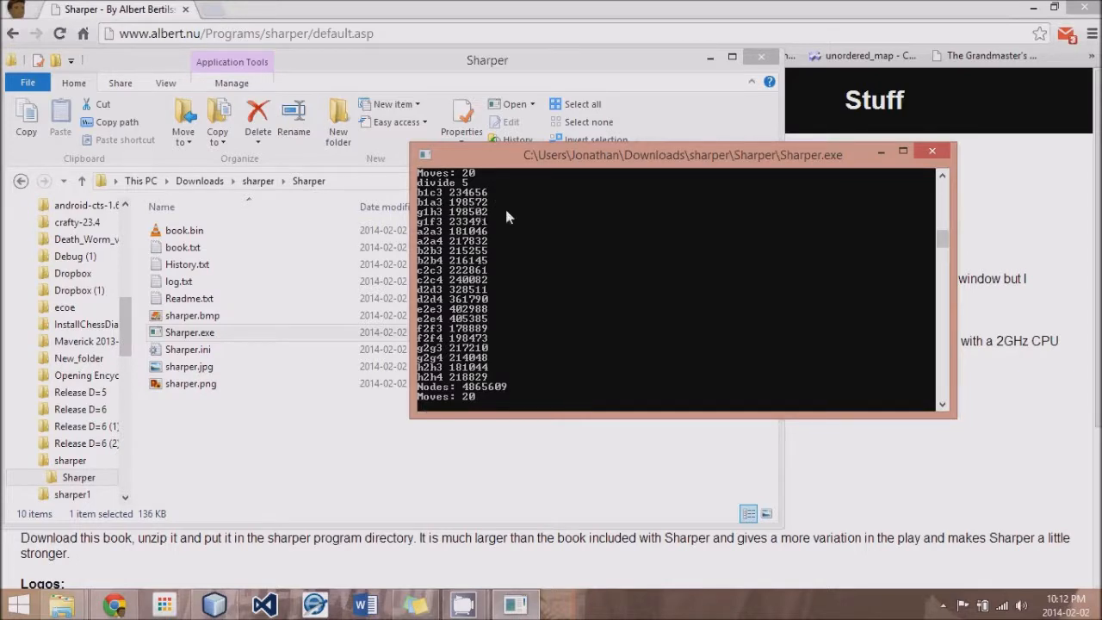
mouse_move(944, 244)
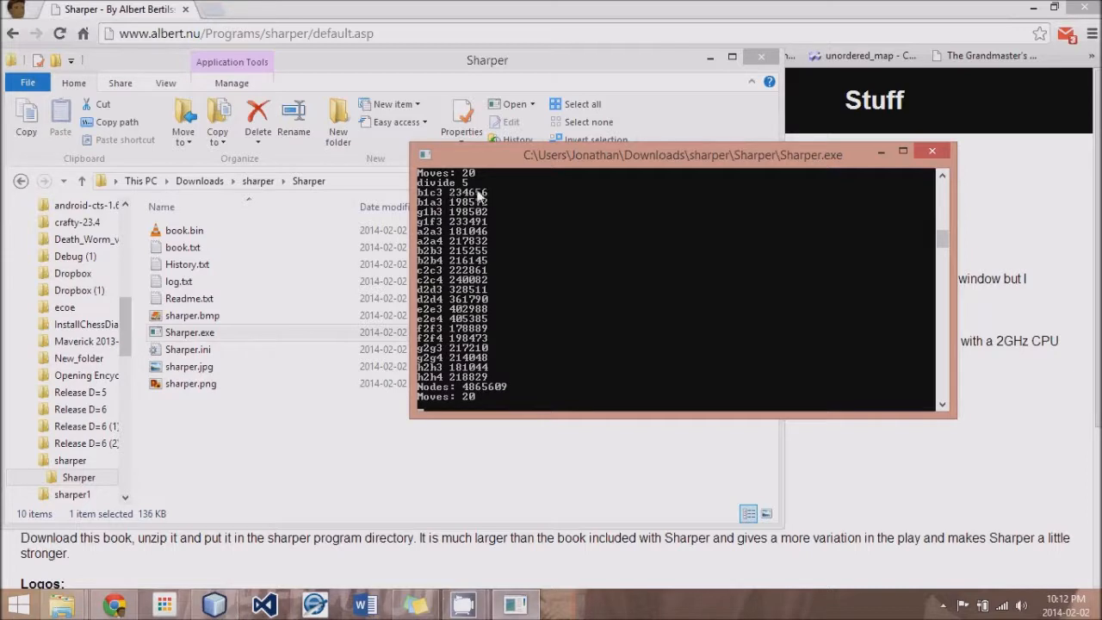
mouse_move(489, 195)
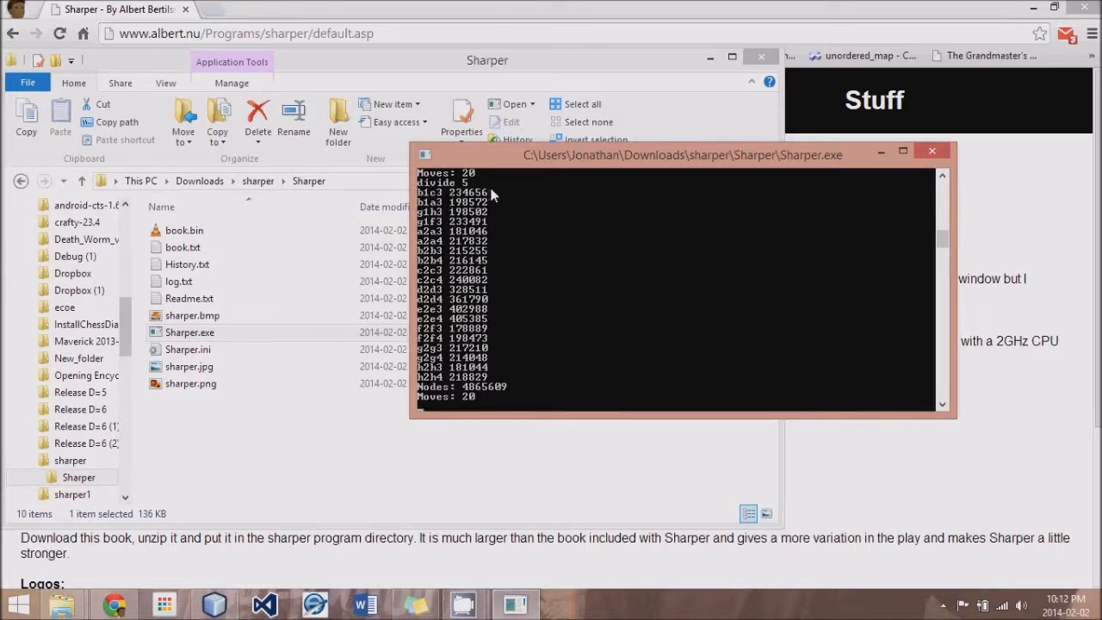
mouse_move(422, 196)
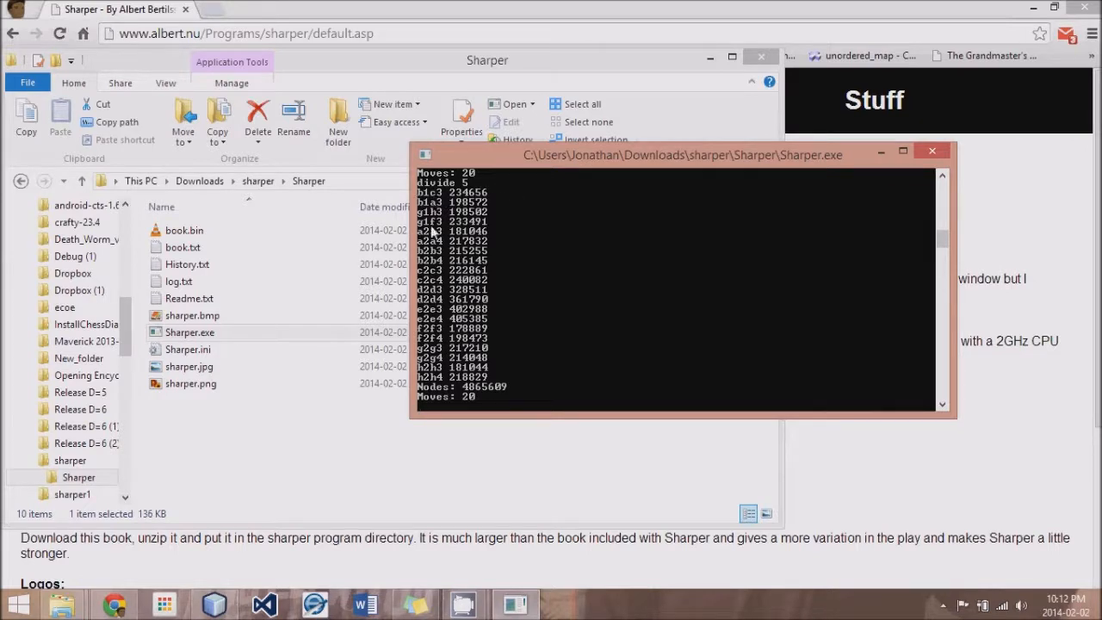
mouse_move(422, 386)
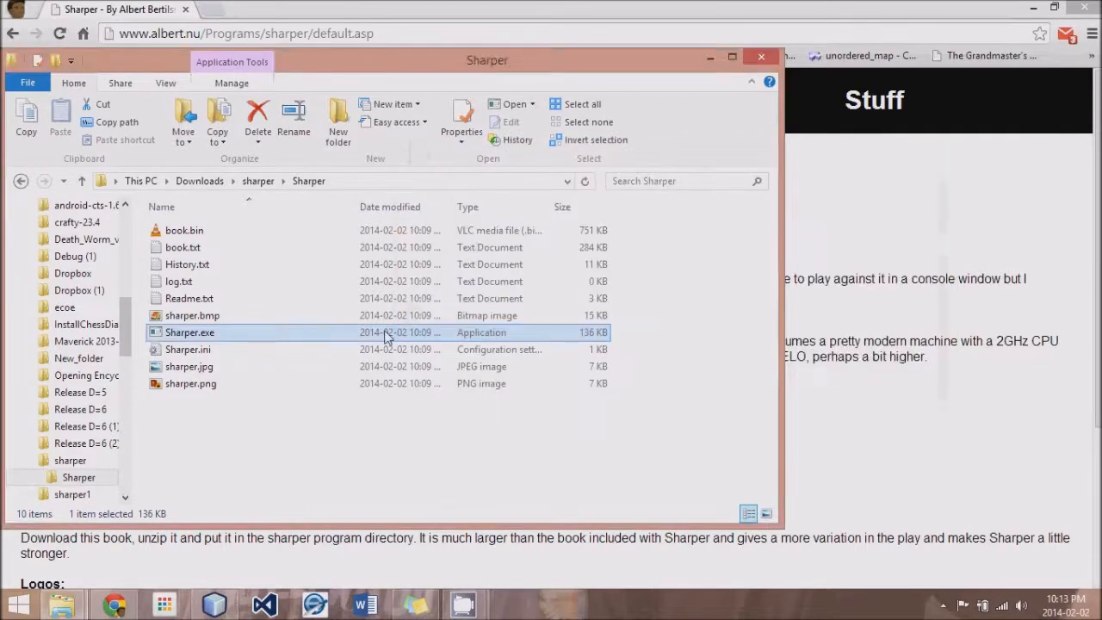
Step: Start a fresh Sharper session with a new game in force mode
double_click(190, 331)
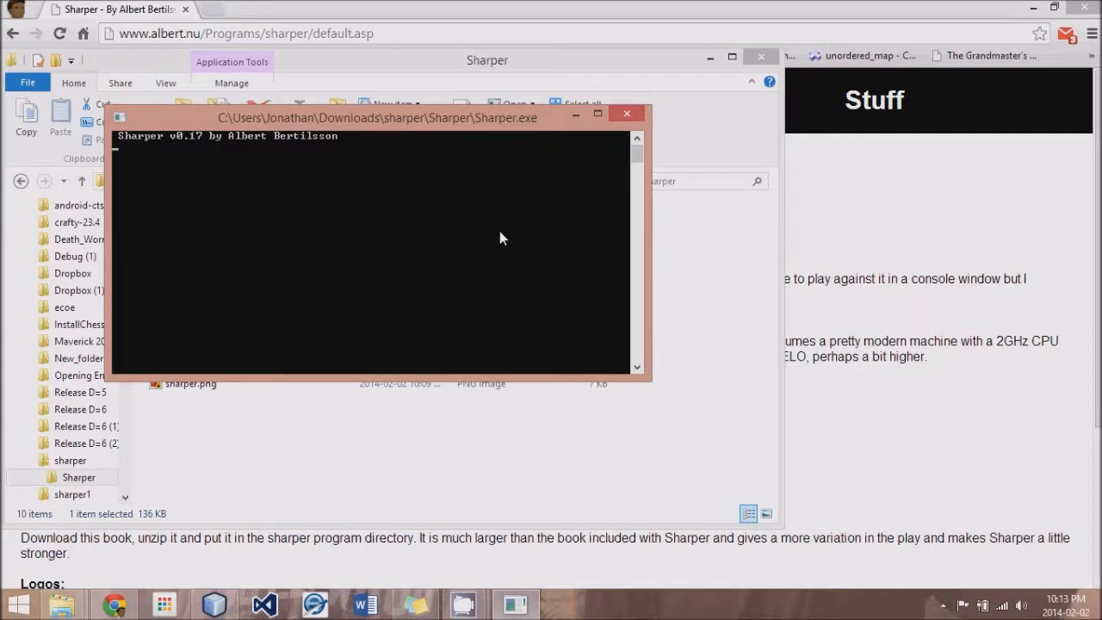
text(new)
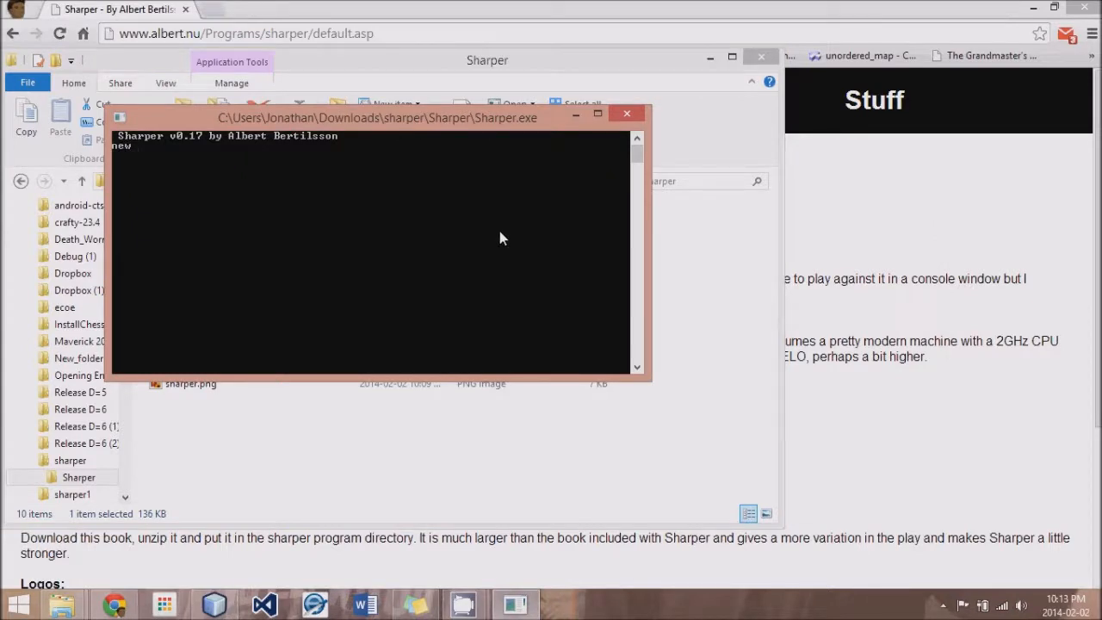
text(f)
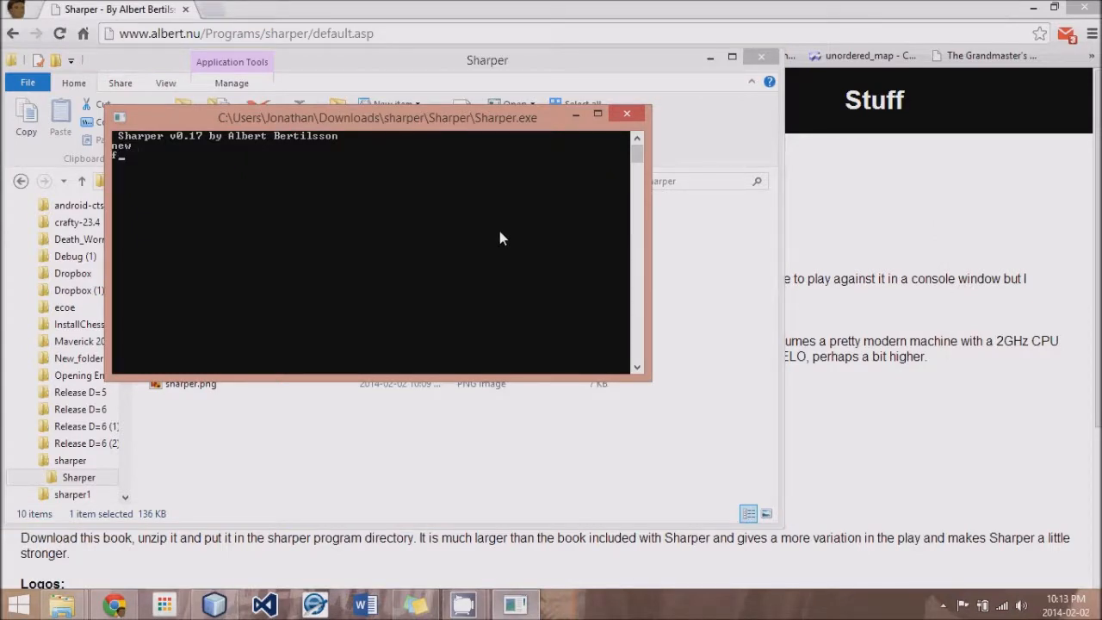
text(force)
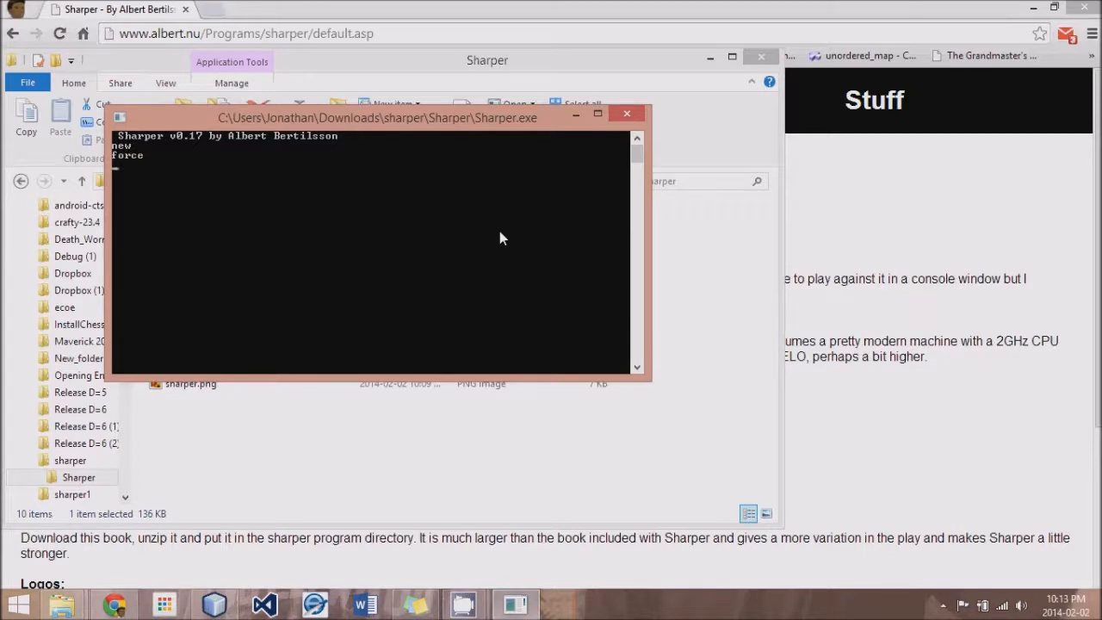
Step: Play h2h4 and print the board with Black to move
text(h)
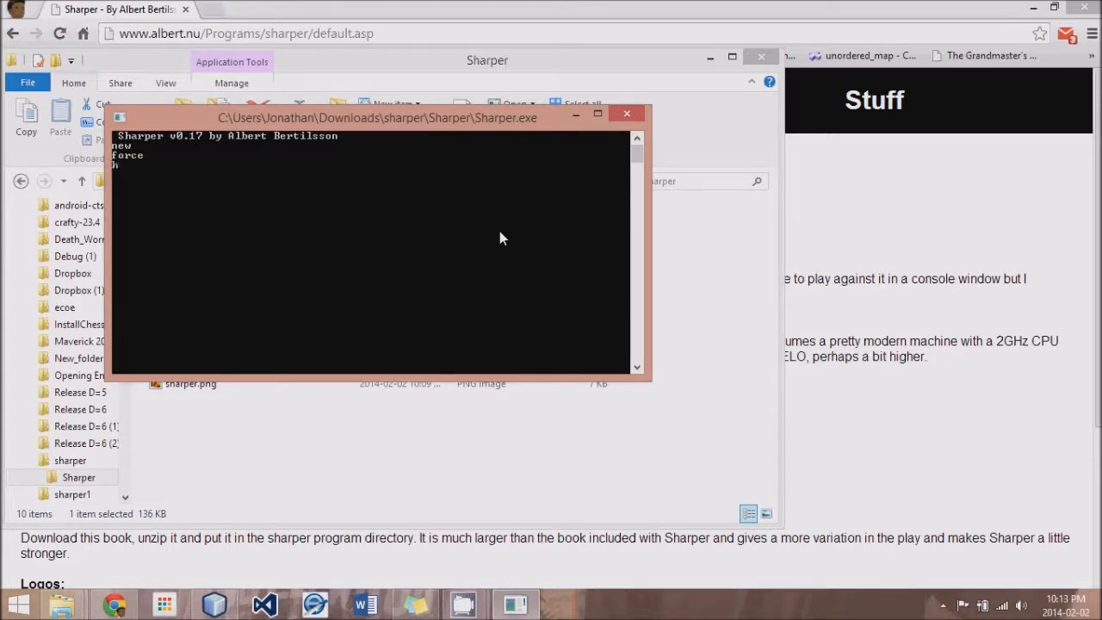
text(2h4)
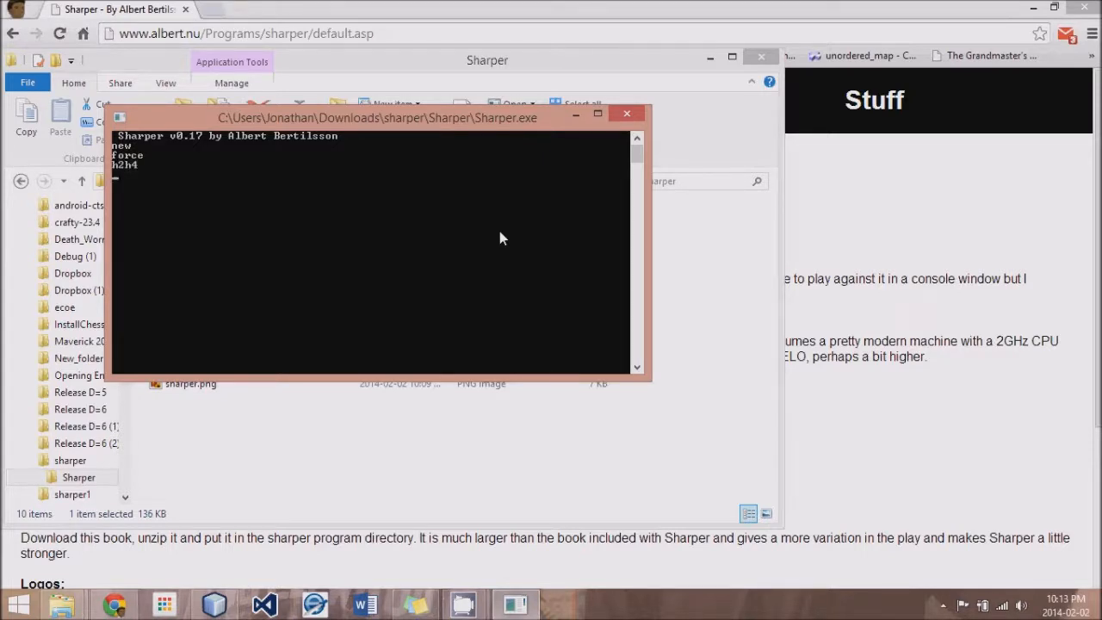
text(print)
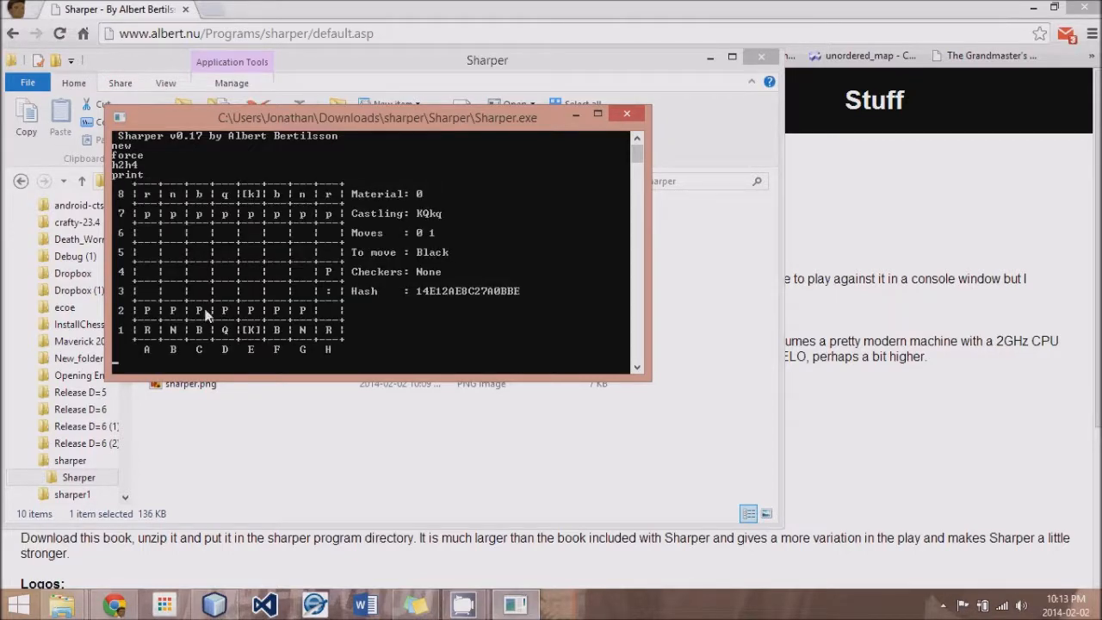
mouse_move(627, 205)
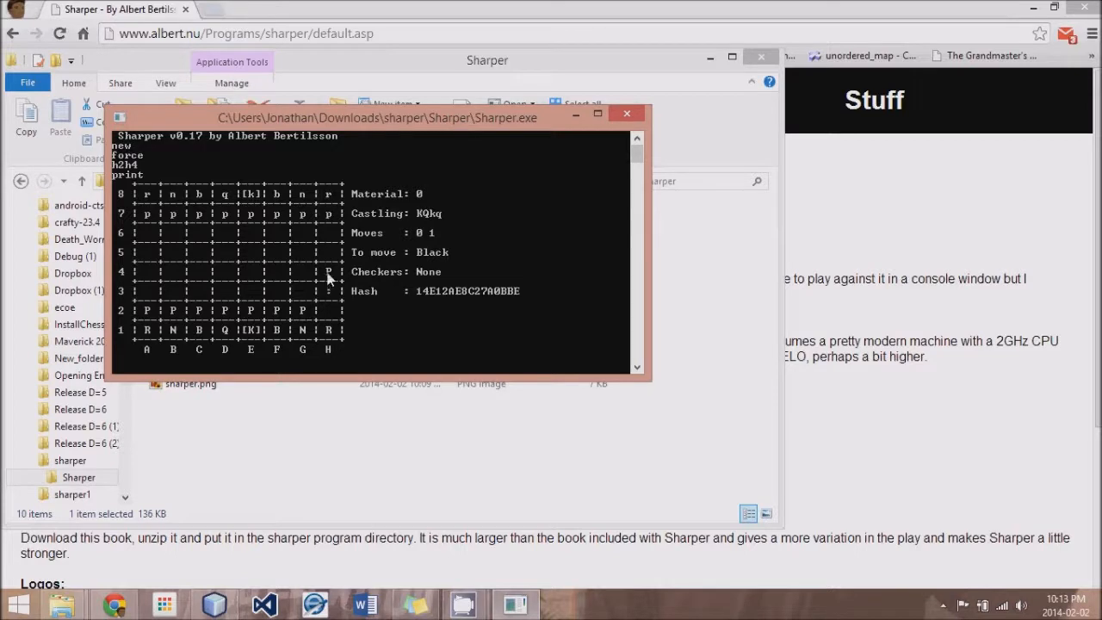
Step: Run 'divide 4' to list node counts for Black's 20 replies, totalling 218829
text(divide)
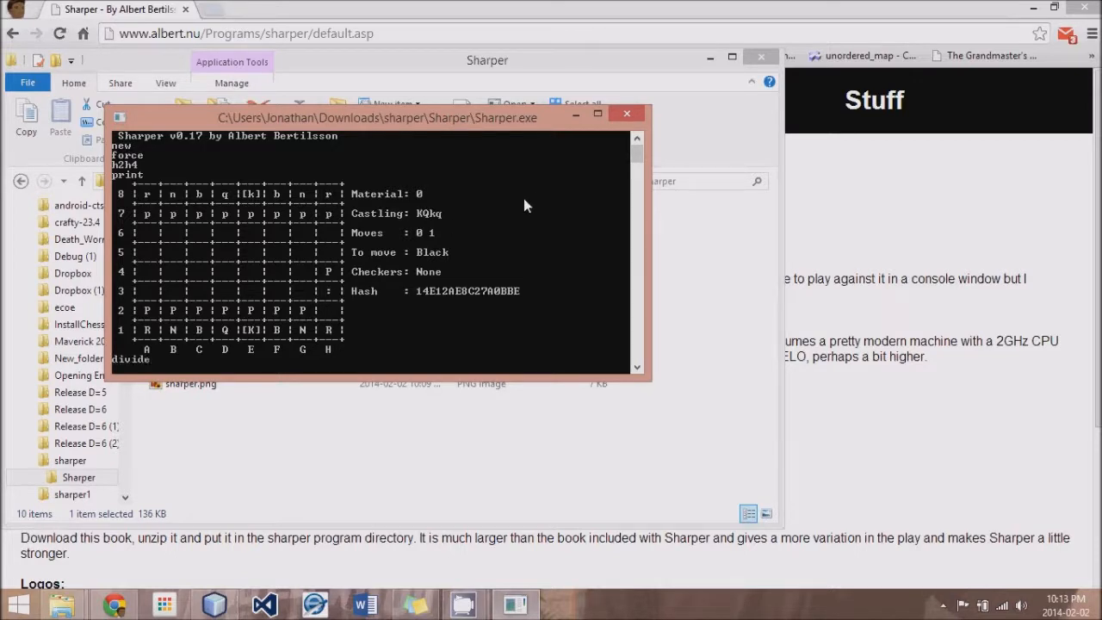
text(4)
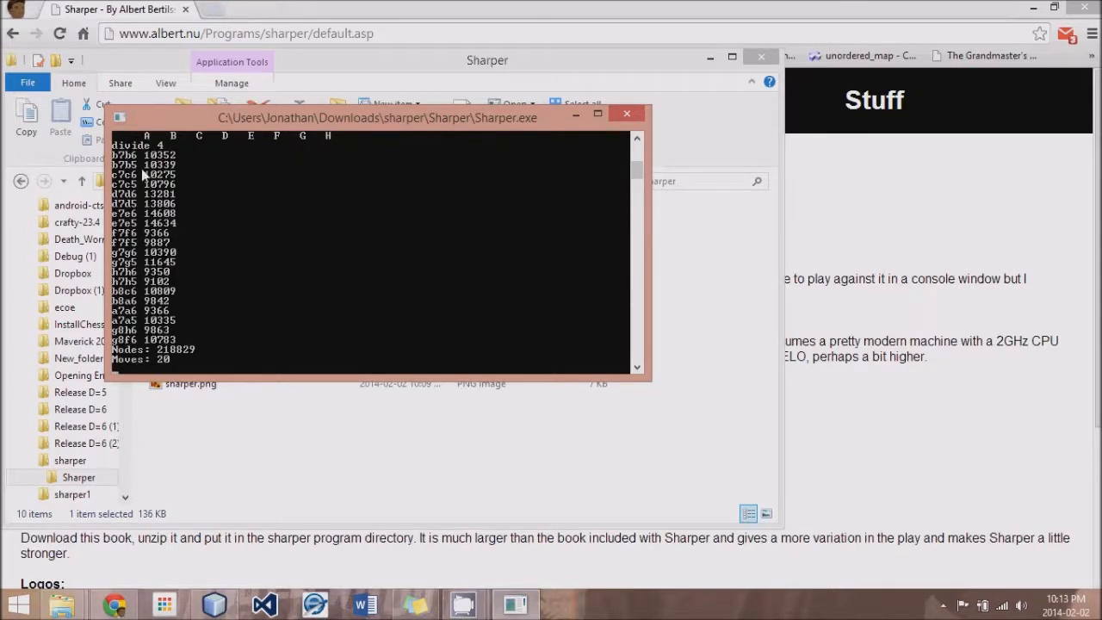
mouse_move(214, 361)
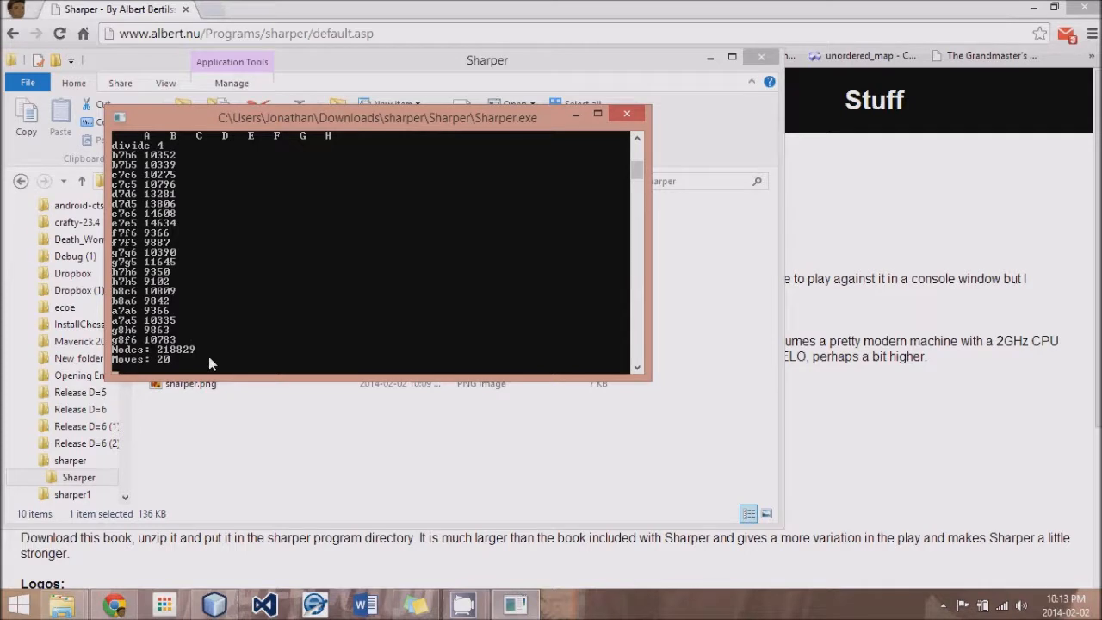